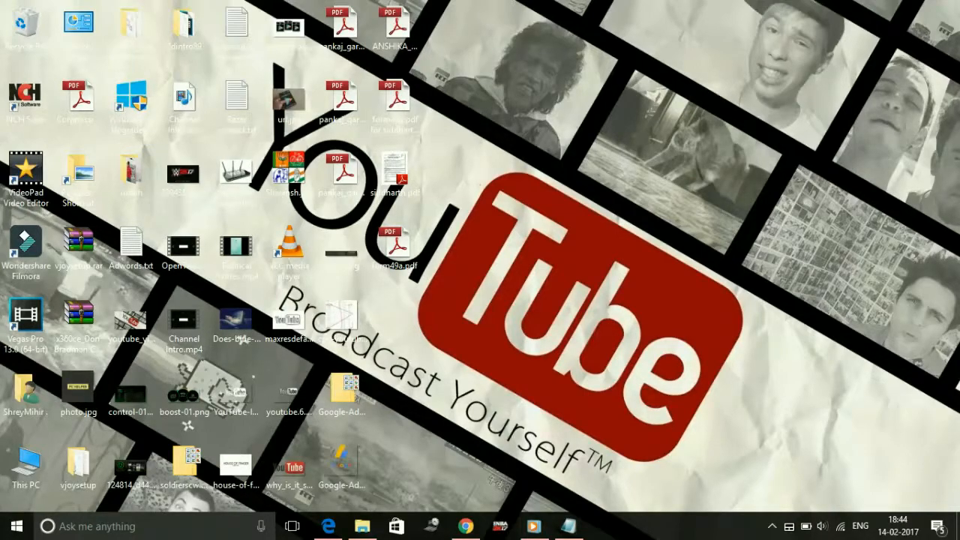
# Bring up Fix lagging.txt in Notepad and review its five lag-fix steps.
pyautogui.click(569, 525)
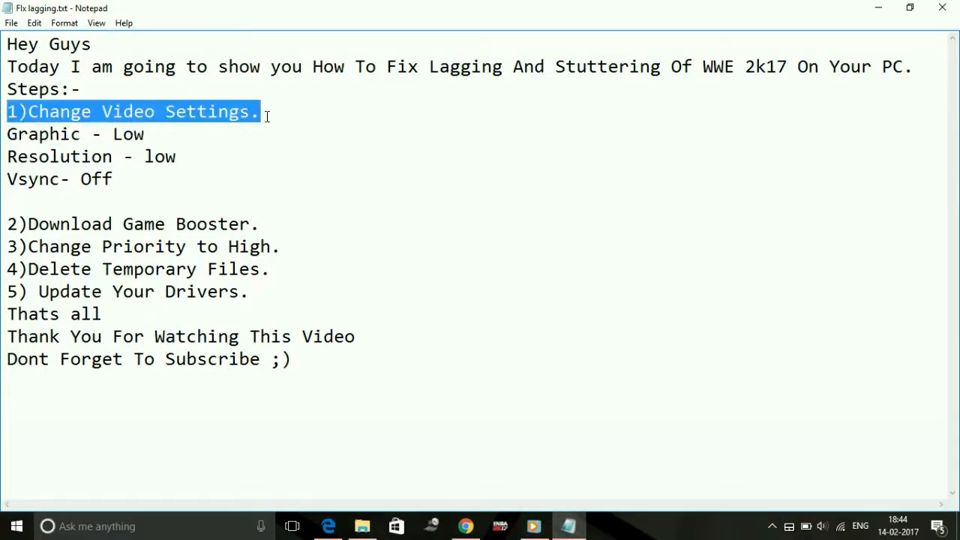
pyautogui.click(260, 111)
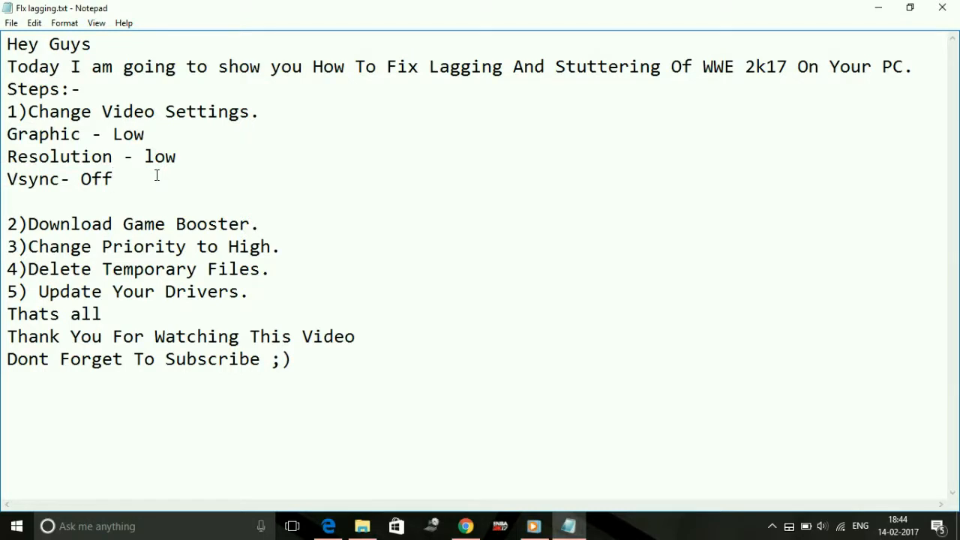
pyautogui.click(111, 178)
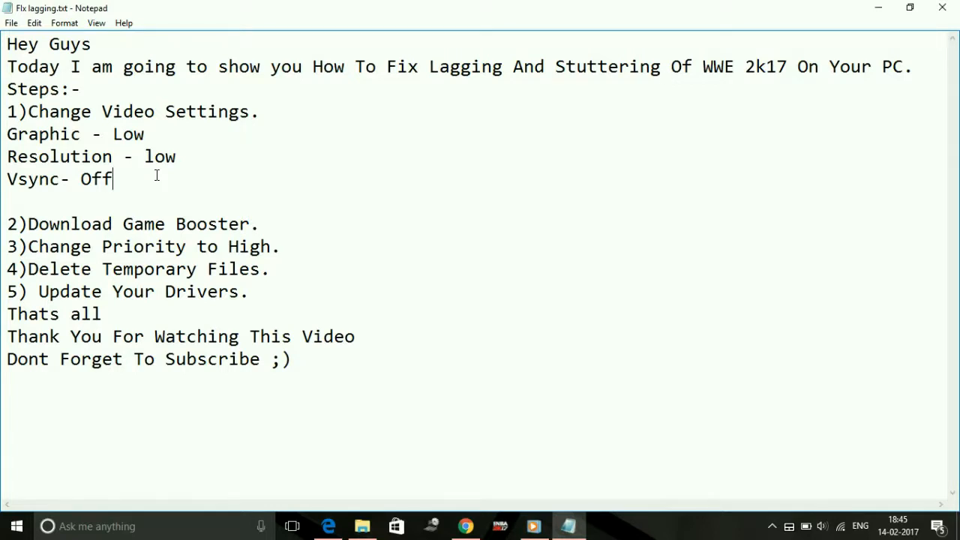
pyautogui.click(9, 111)
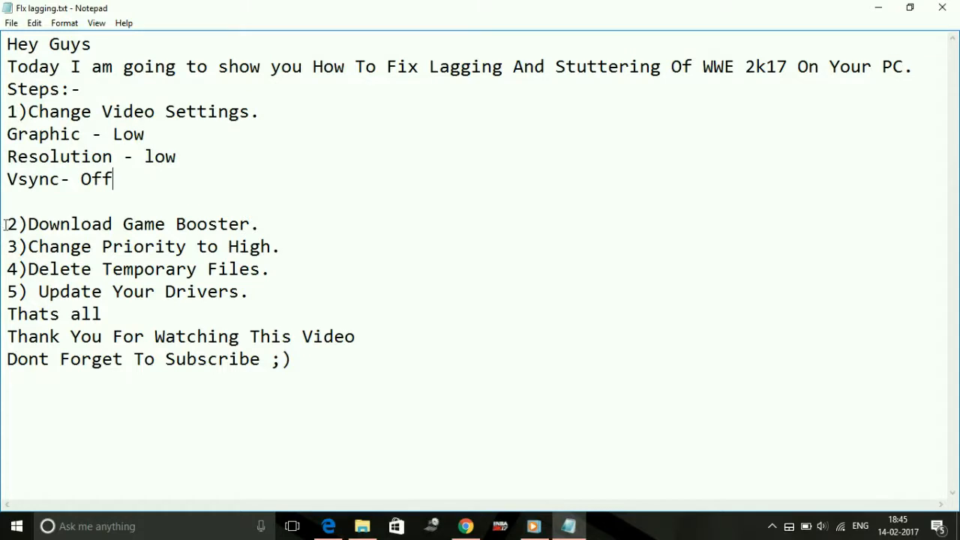
pyautogui.moveTo(6, 223); pyautogui.dragTo(101, 314)
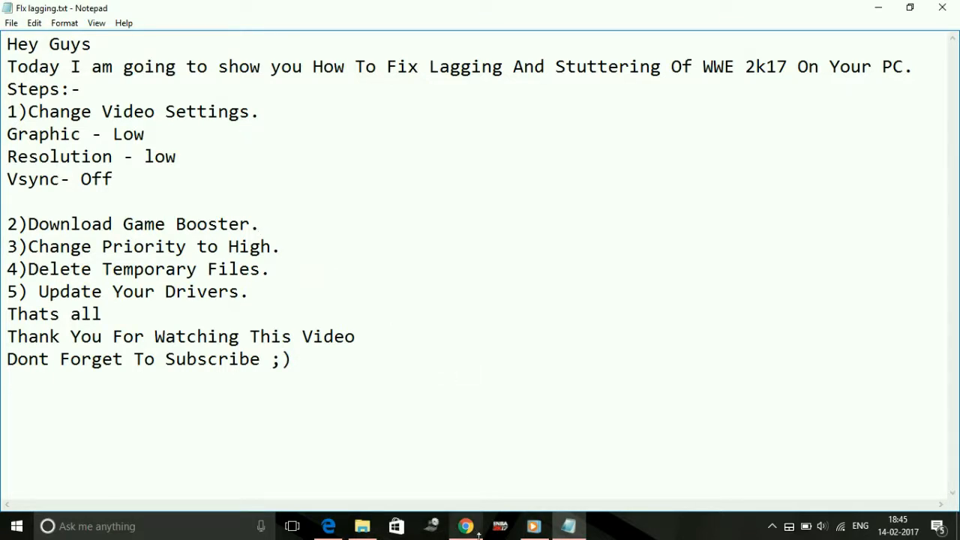
# Open the Razer Cortex: Game Booster result and start downloading its installer.
pyautogui.click(466, 525)
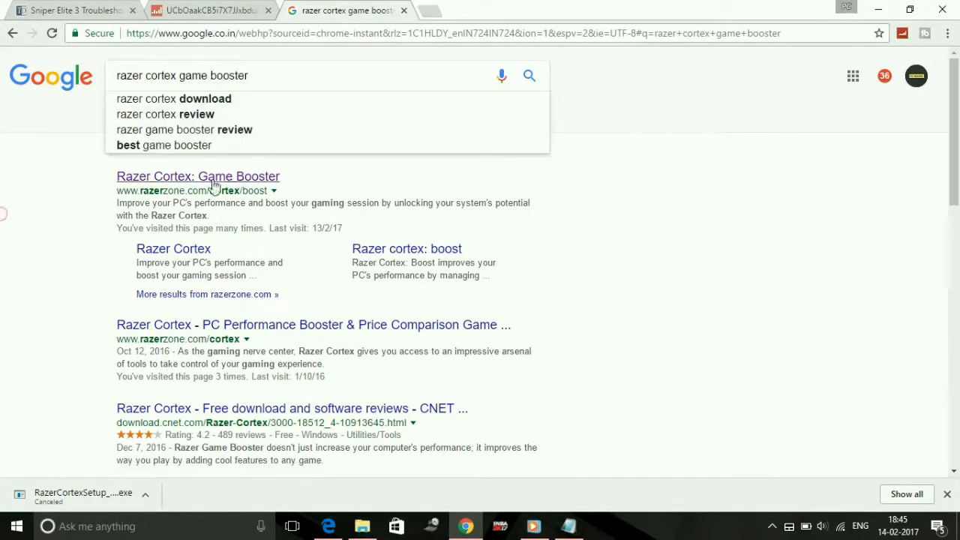
pyautogui.moveTo(357, 114)
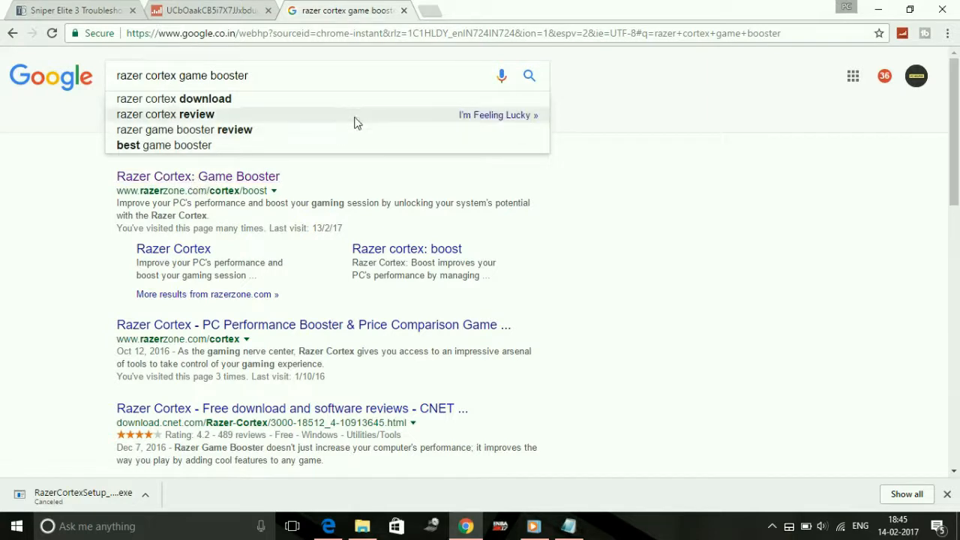
pyautogui.rightClick(198, 177)
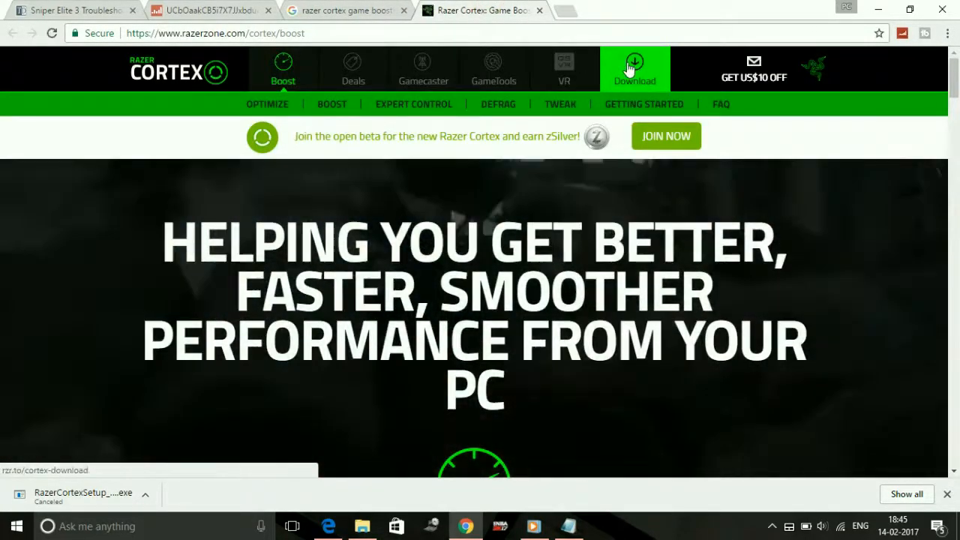
pyautogui.click(635, 71)
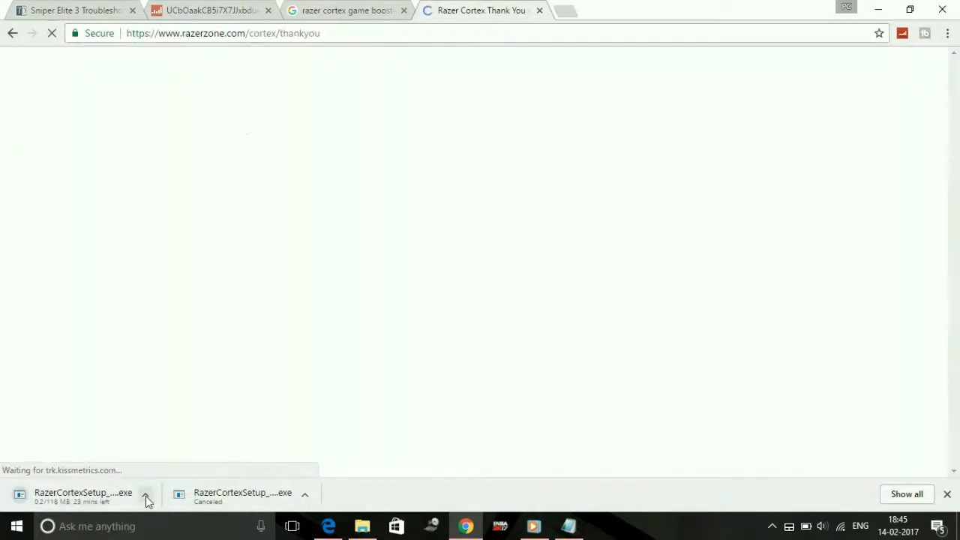
pyautogui.click(345, 10)
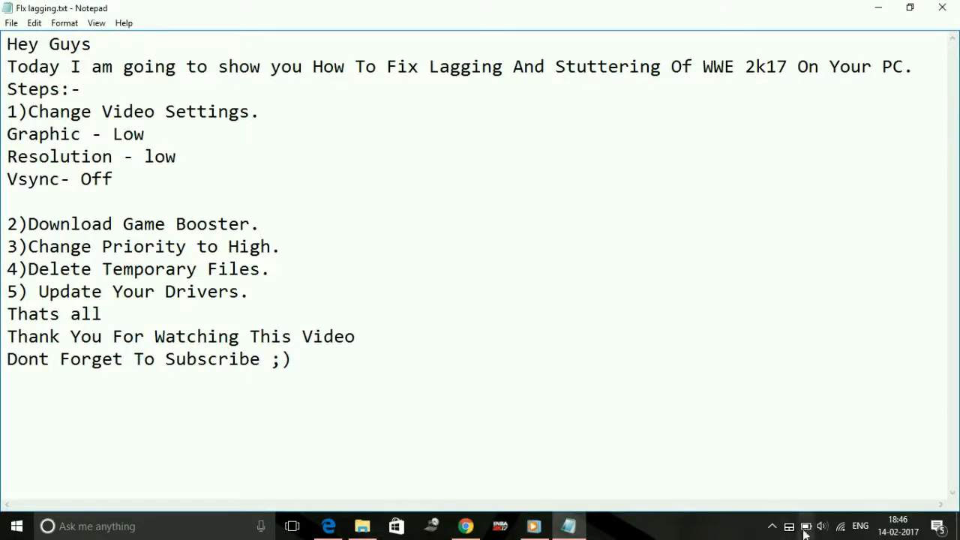
# Make Razer Cortex Power Plan the active plan in Power Options, then close it.
pyautogui.rightClick(804, 526)
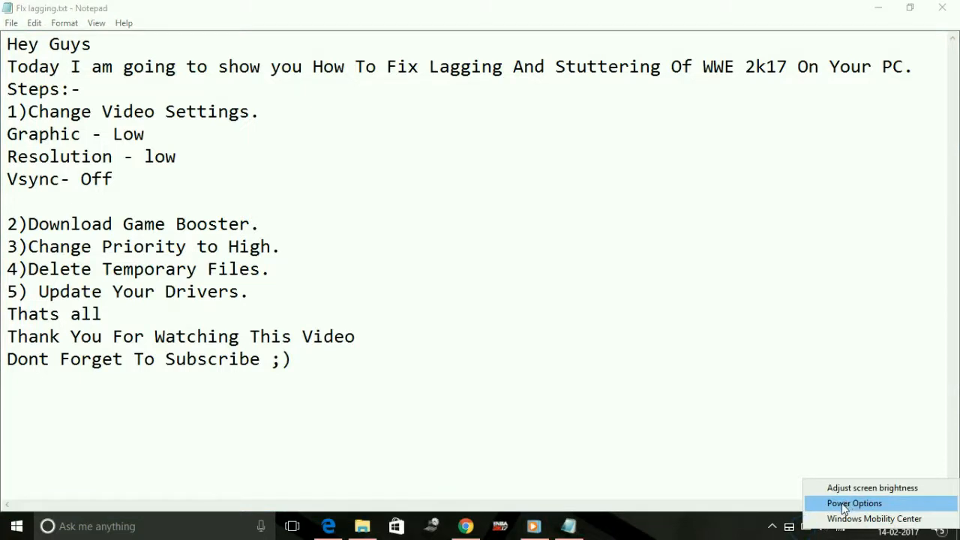
pyautogui.click(853, 503)
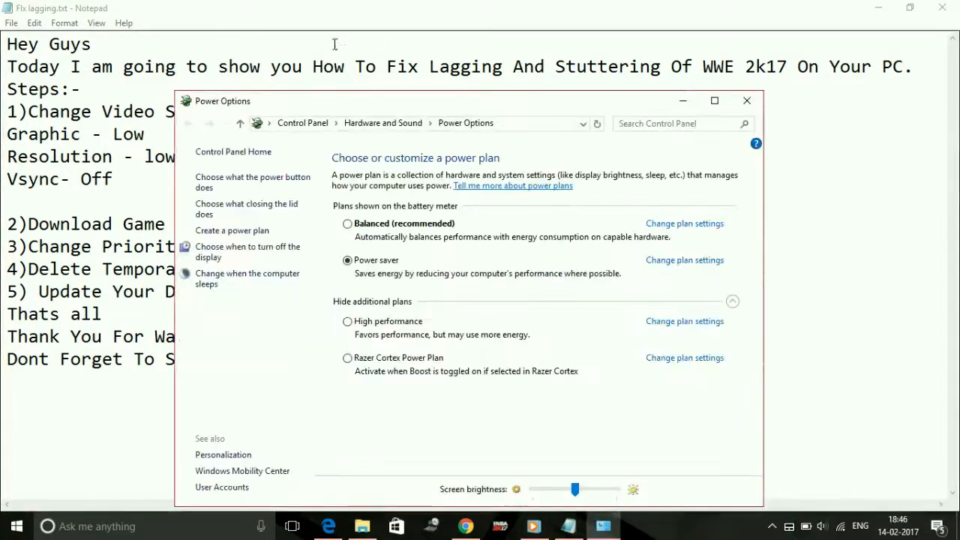
pyautogui.click(714, 100)
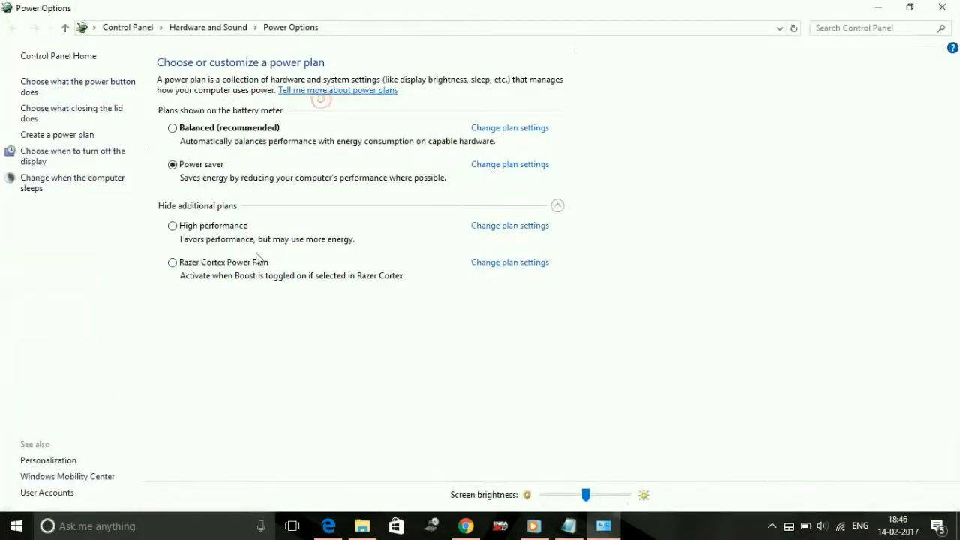
pyautogui.click(172, 261)
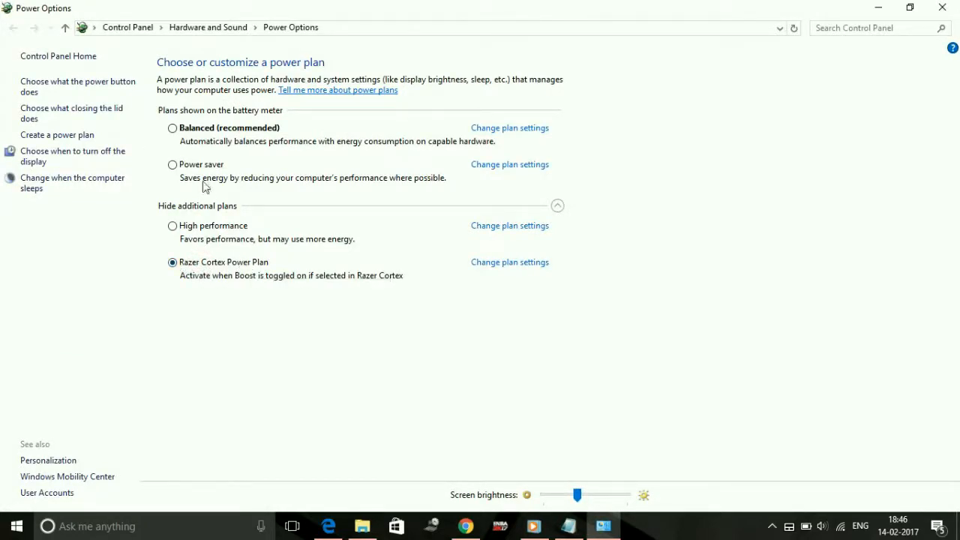
pyautogui.click(173, 164)
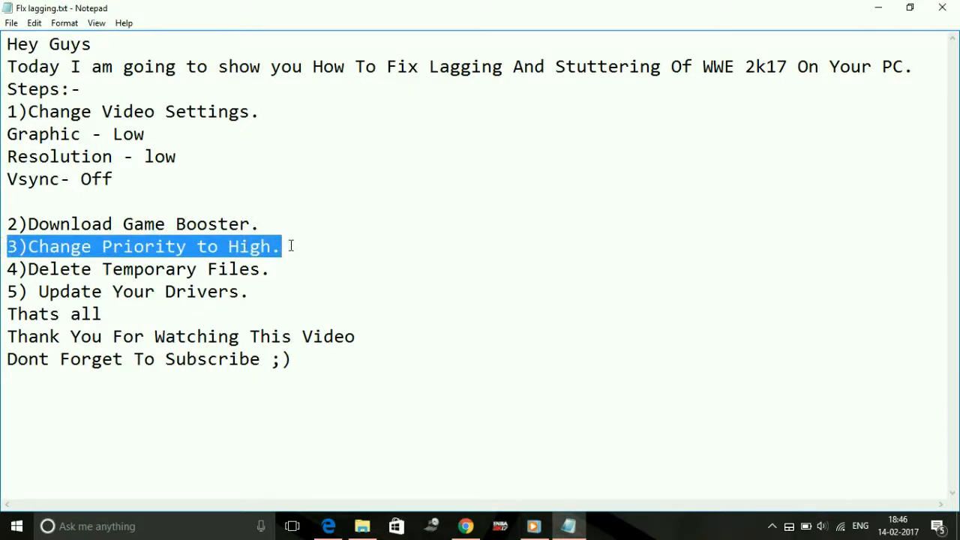
pyautogui.moveTo(482, 141)
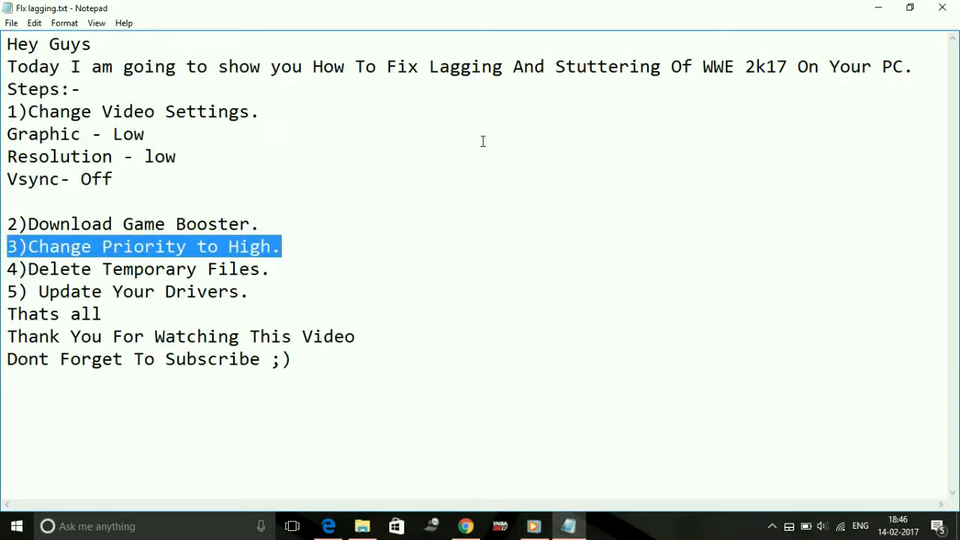
# Highlight step 3, Change Priority to High, in the notes.
pyautogui.click(144, 134)
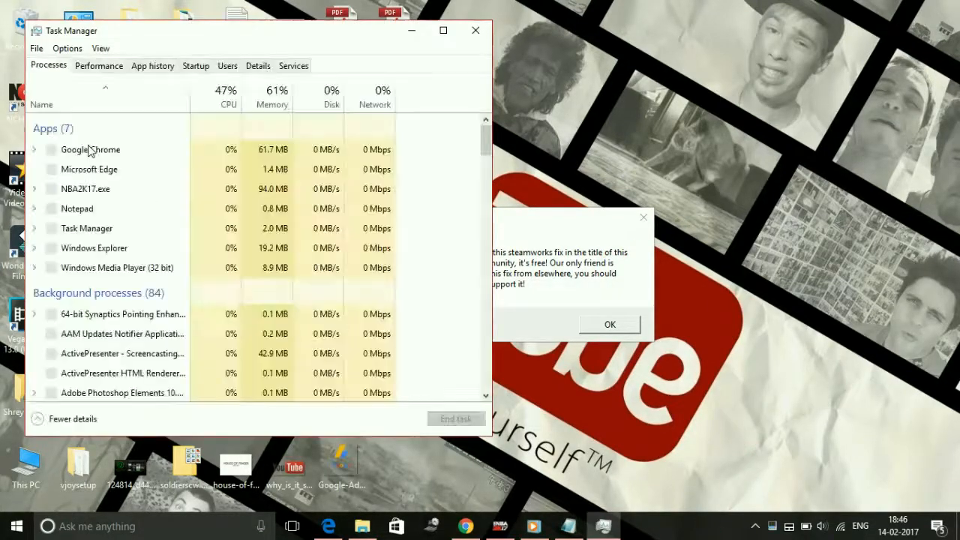
# Set NBA2K17.exe to High priority in Task Manager details and confirm the change.
pyautogui.click(85, 189)
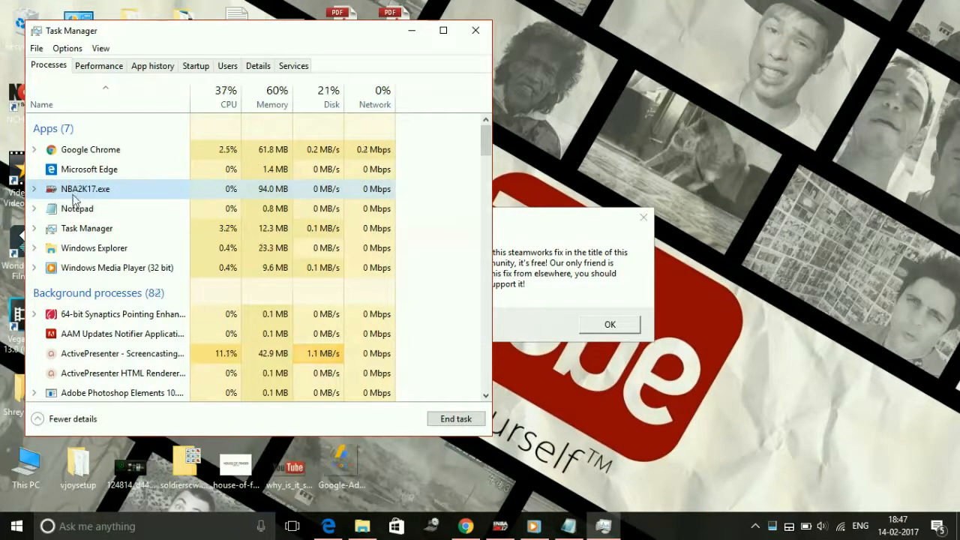
pyautogui.rightClick(86, 189)
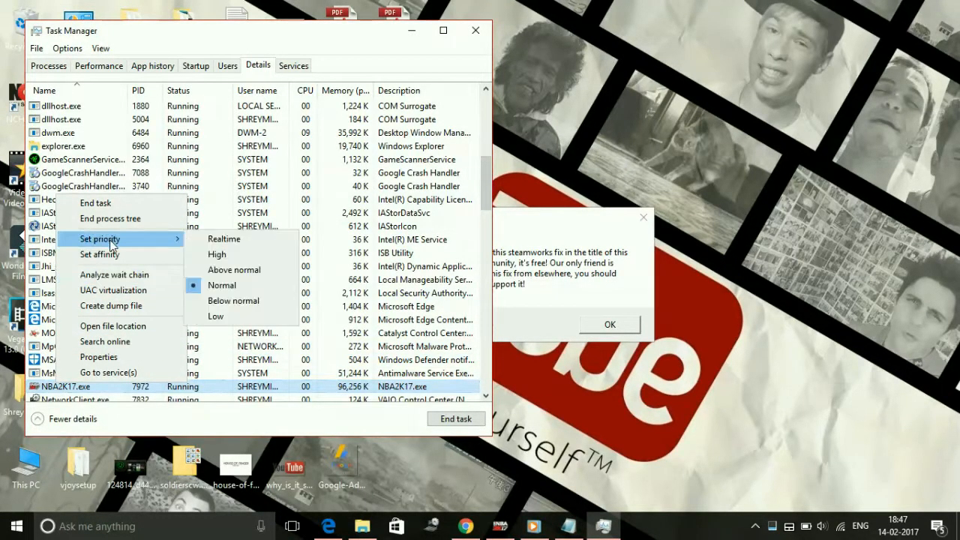
pyautogui.click(221, 285)
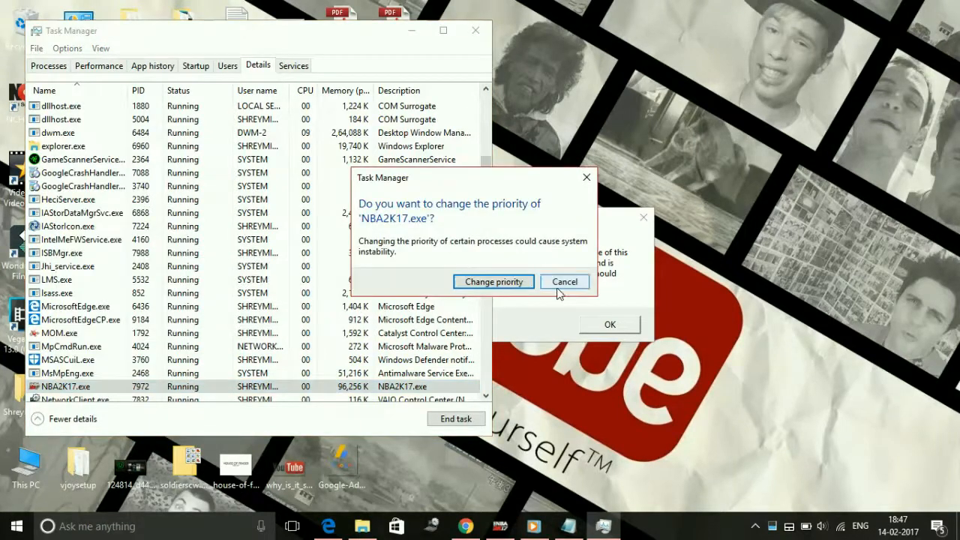
pyautogui.click(564, 281)
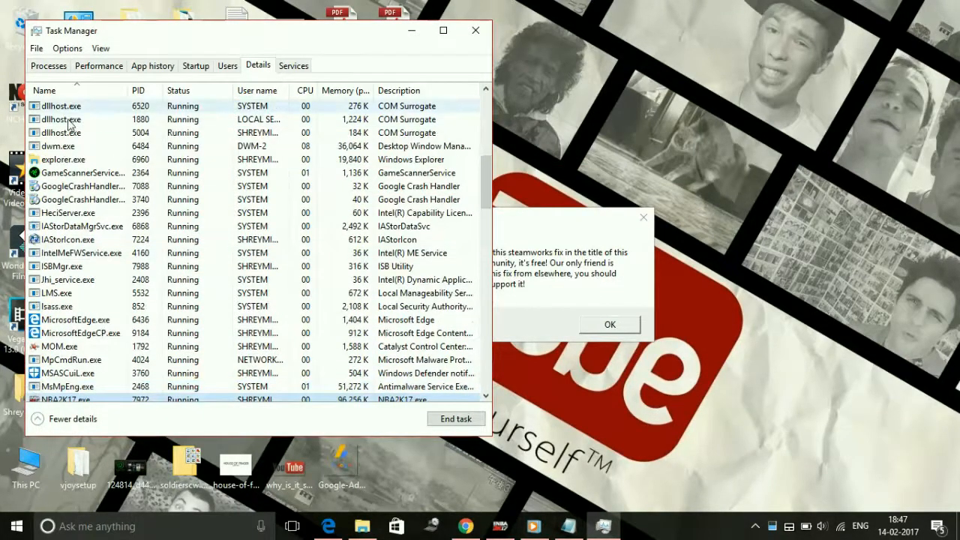
pyautogui.click(48, 65)
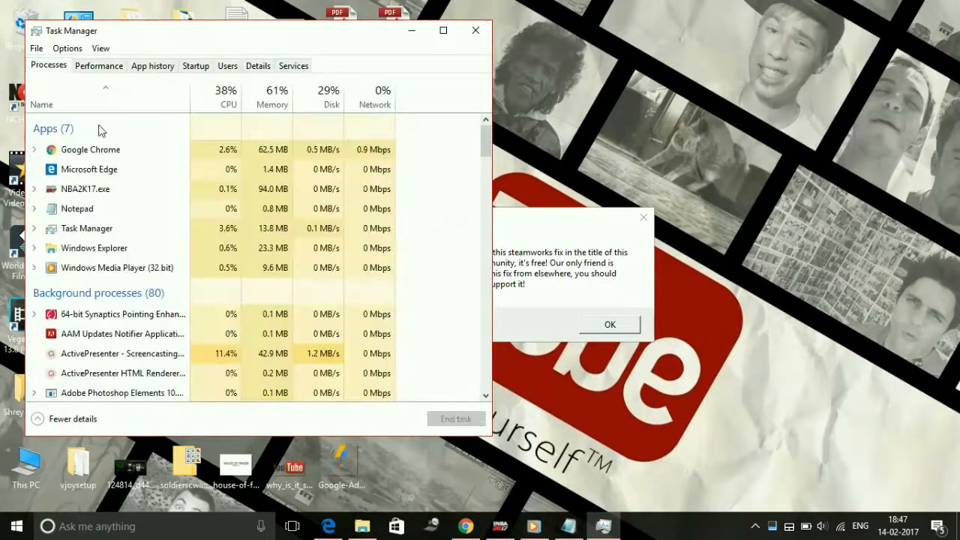
pyautogui.click(85, 188)
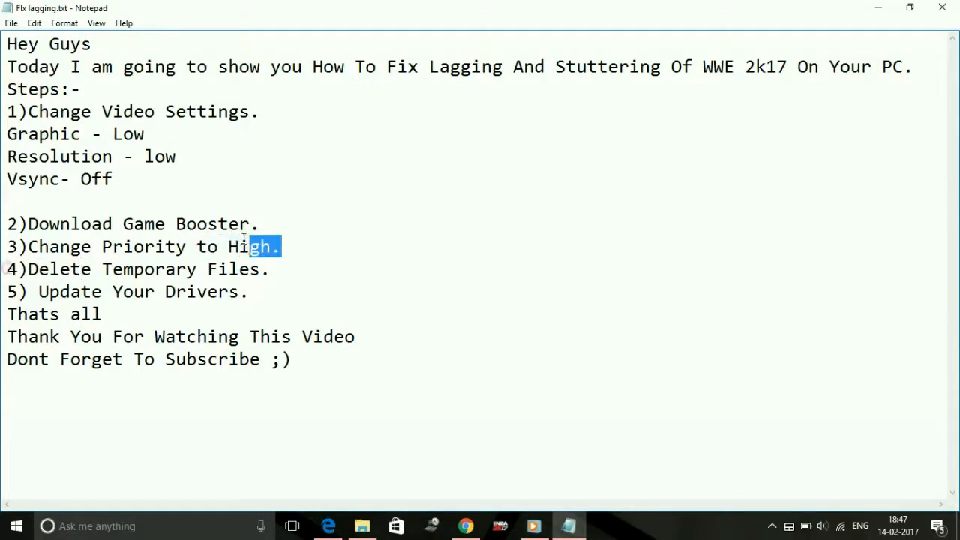
# Open the Windows Temp folder through the Run dialog.
pyautogui.tripleClick(135, 269)
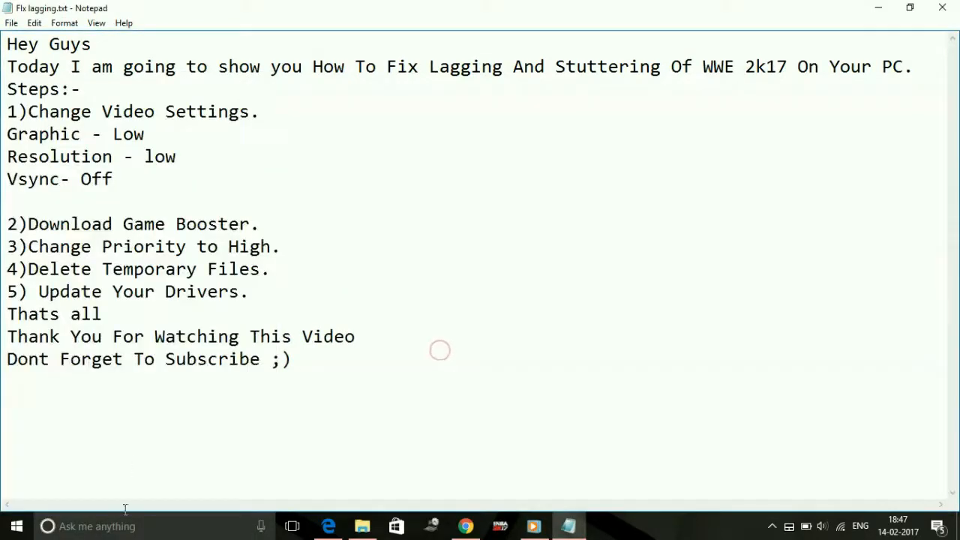
pyautogui.write('run')
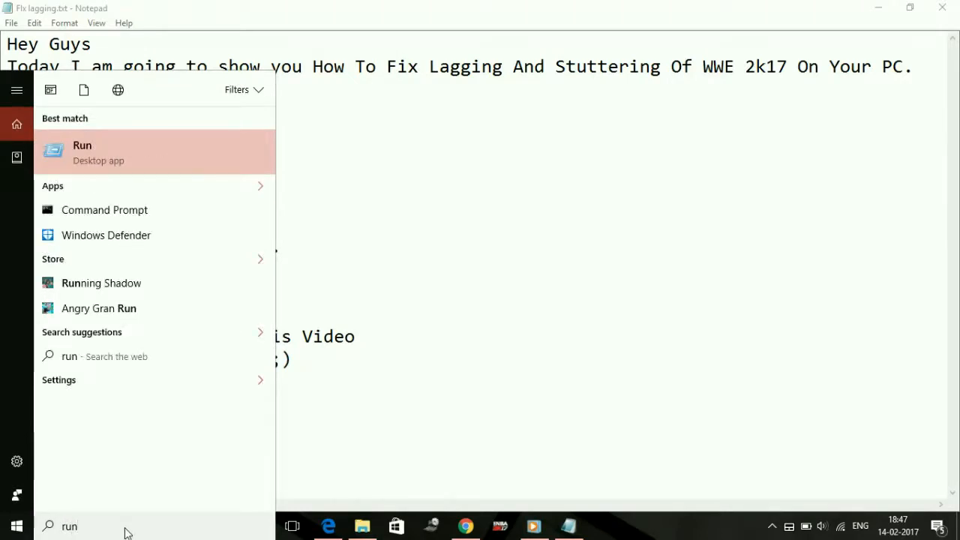
pyautogui.click(83, 150)
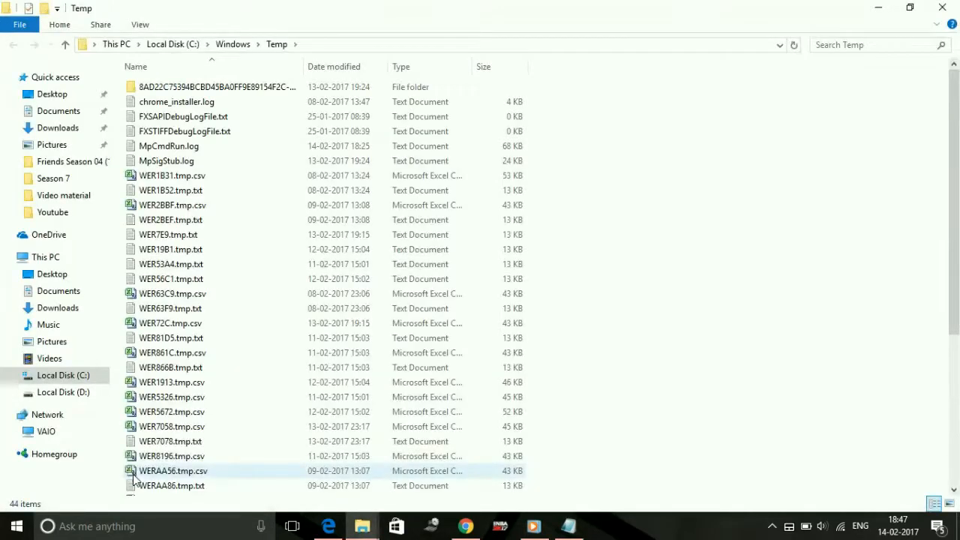
# Delete all files in C:\Windows\Temp, skipping the in-use ones.
pyautogui.press('ctrl+a')
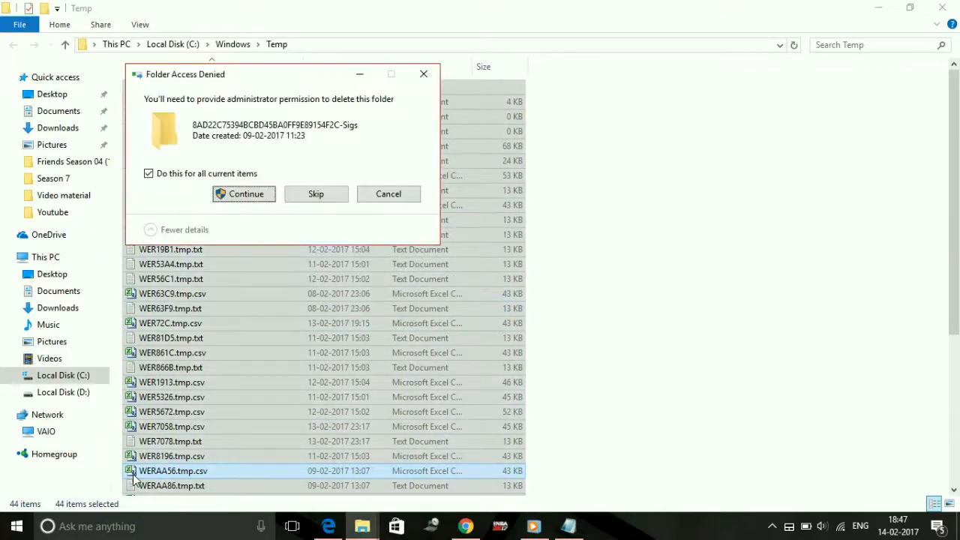
pyautogui.click(244, 194)
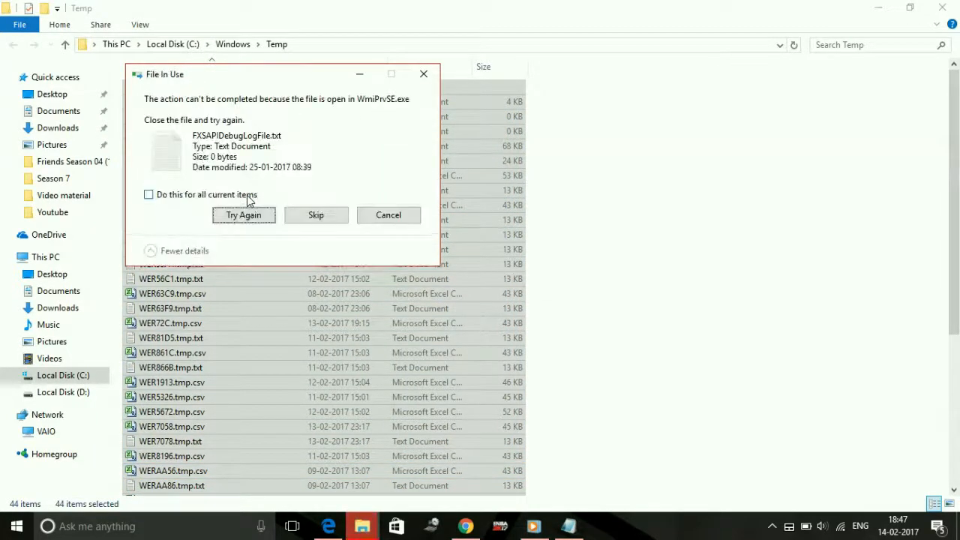
pyautogui.click(316, 214)
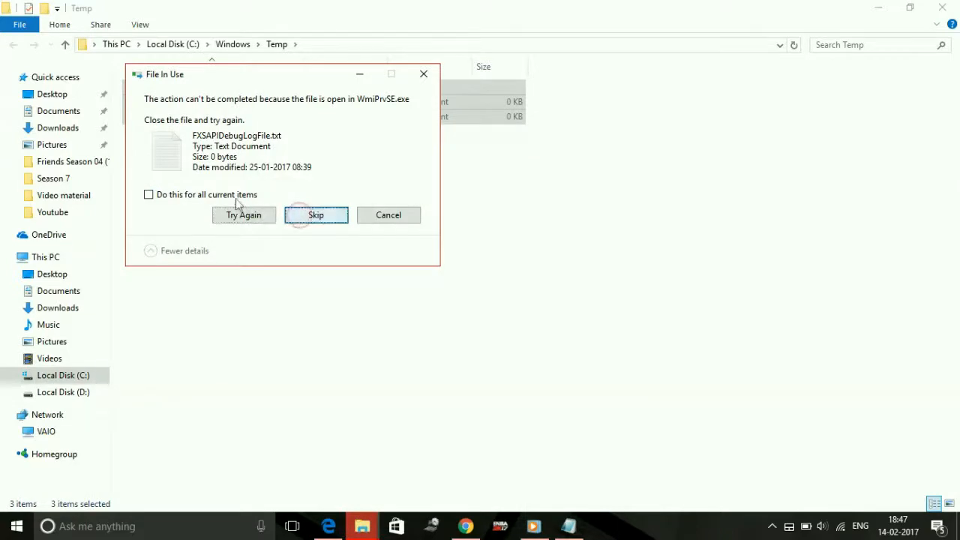
pyautogui.click(315, 215)
pyautogui.write('r')
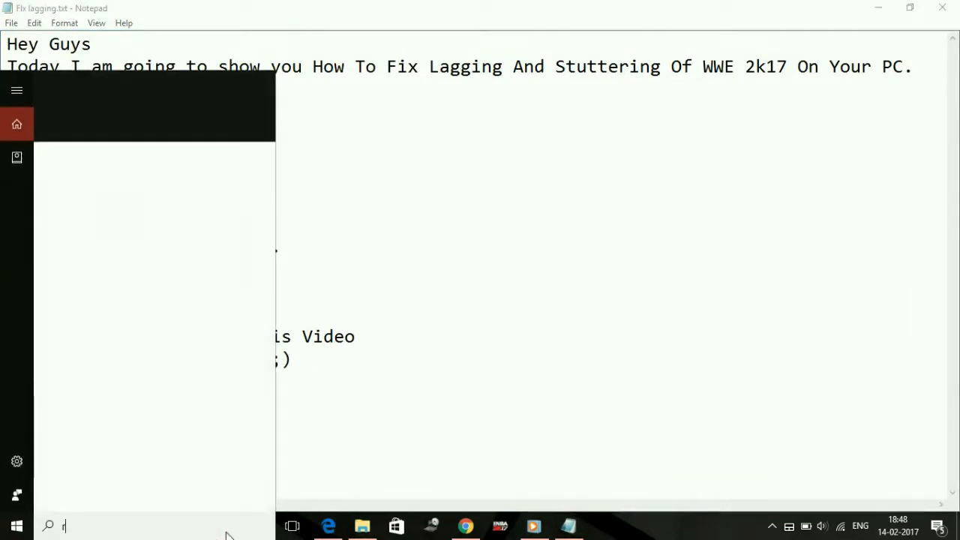
# Permanently delete the 69 items in the user's %temp% folder, skipping in-use files.
pyautogui.write('un')
pyautogui.write('%temp%')
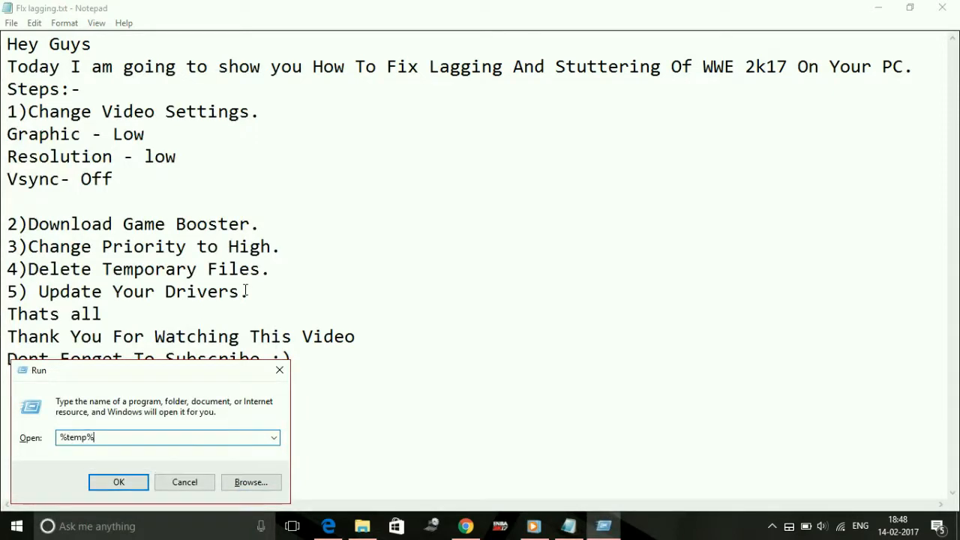
pyautogui.click(118, 481)
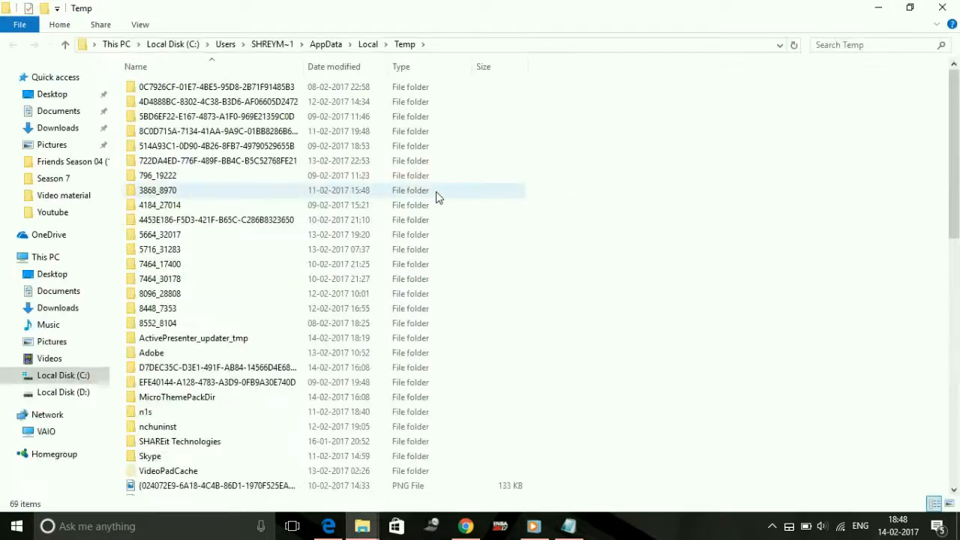
pyautogui.press('Delete')
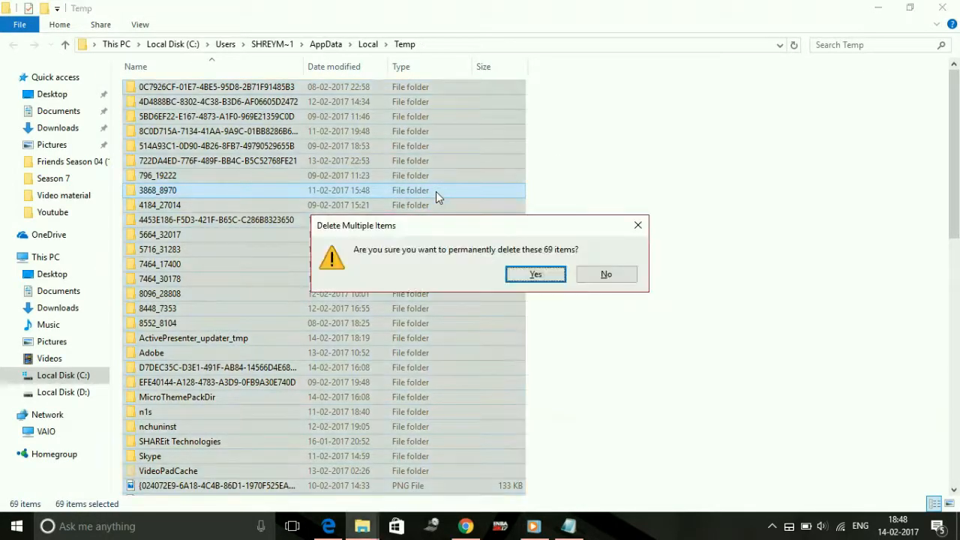
pyautogui.click(535, 274)
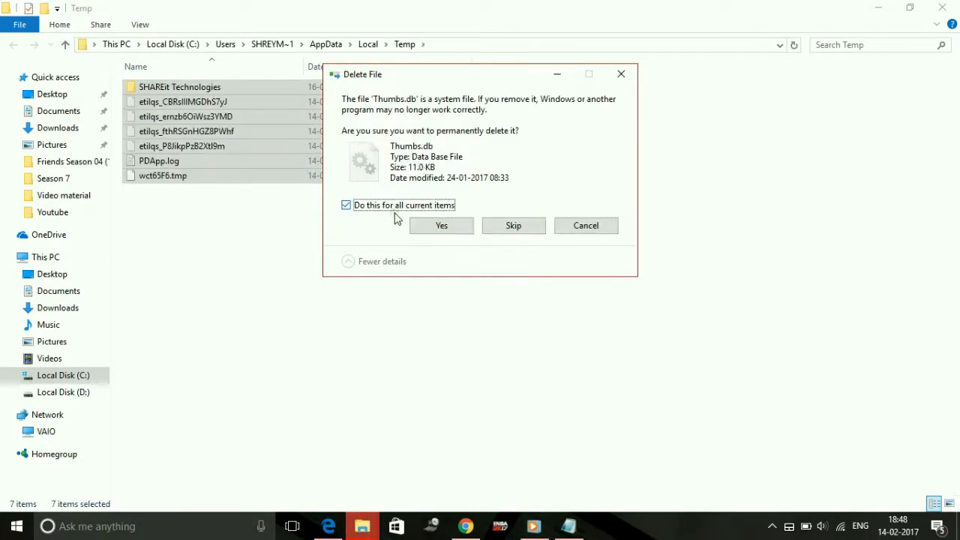
pyautogui.click(441, 225)
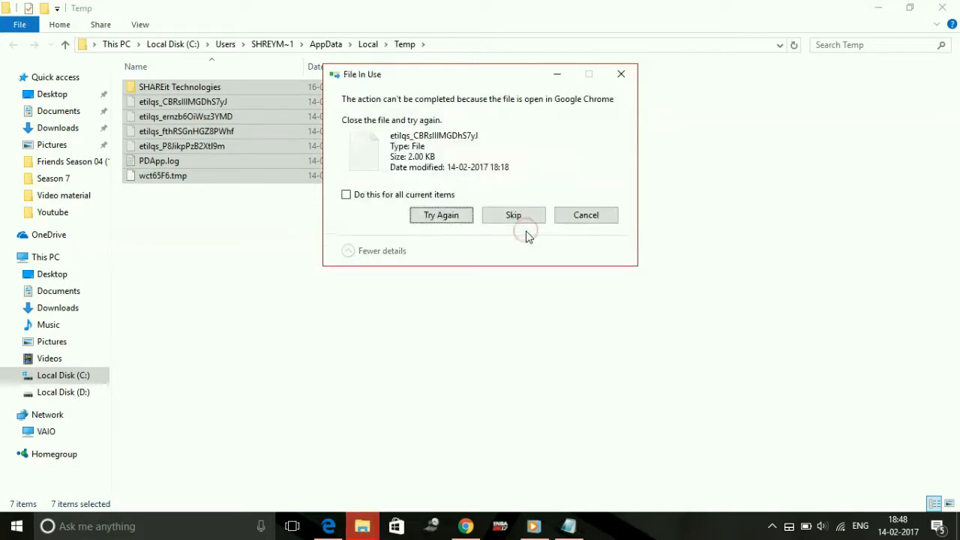
pyautogui.click(346, 195)
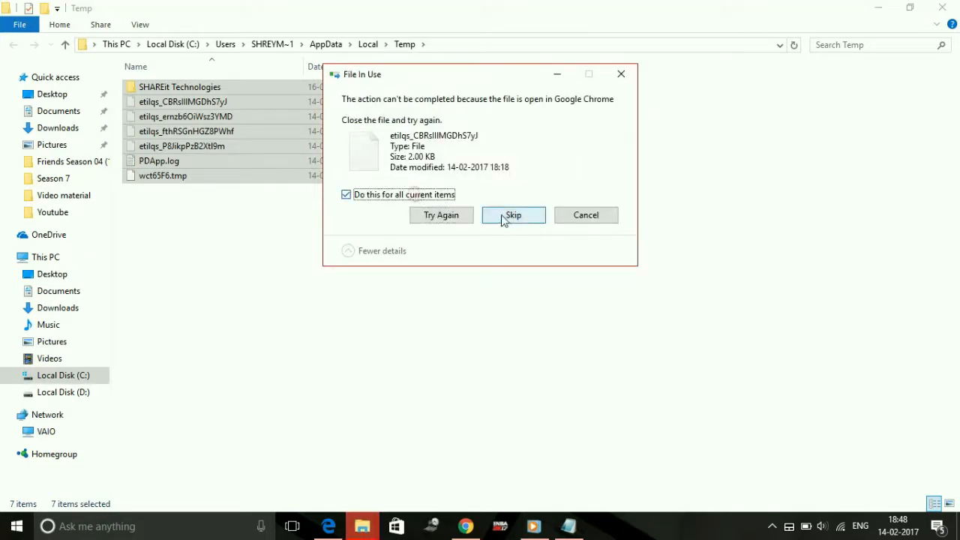
pyautogui.click(513, 215)
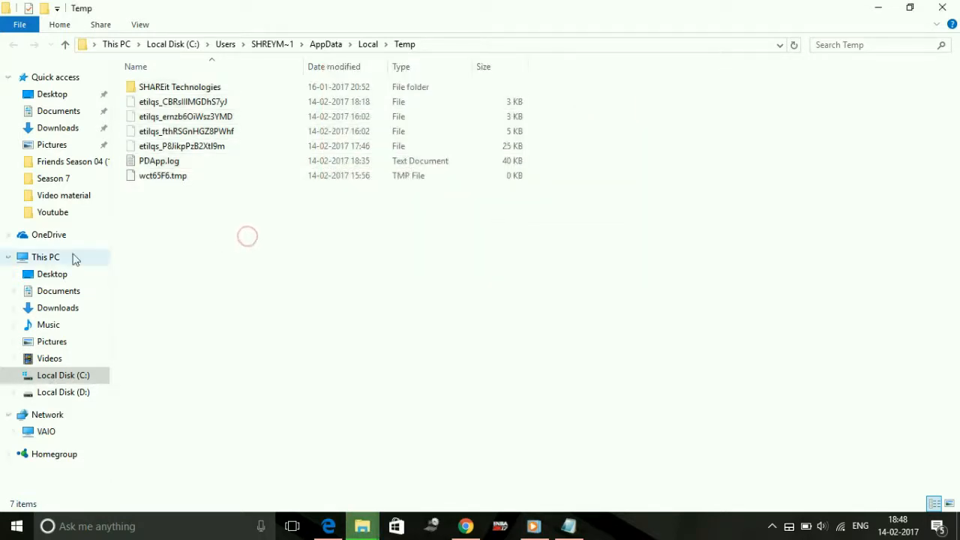
# Navigate to C:\Windows\Prefetch, granting access permission to the folder.
pyautogui.click(46, 256)
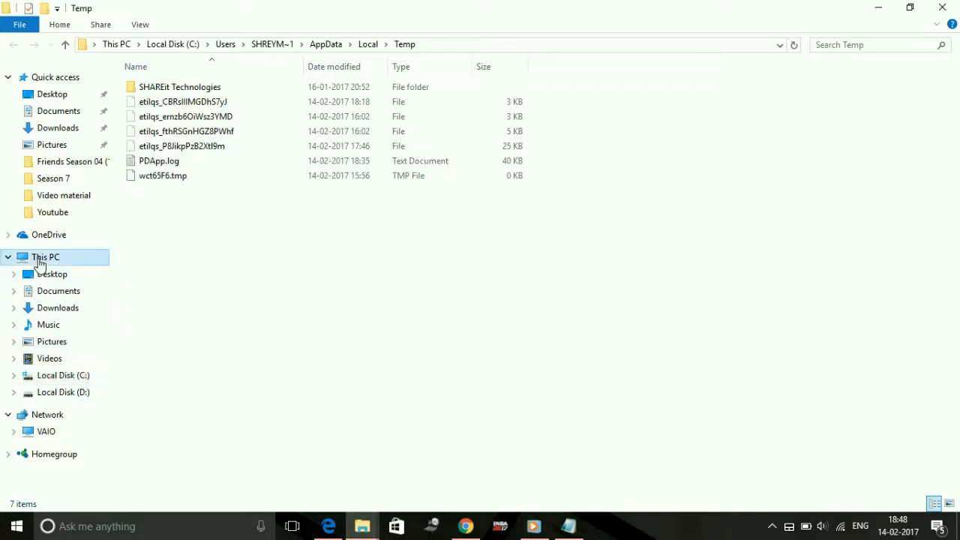
pyautogui.click(45, 257)
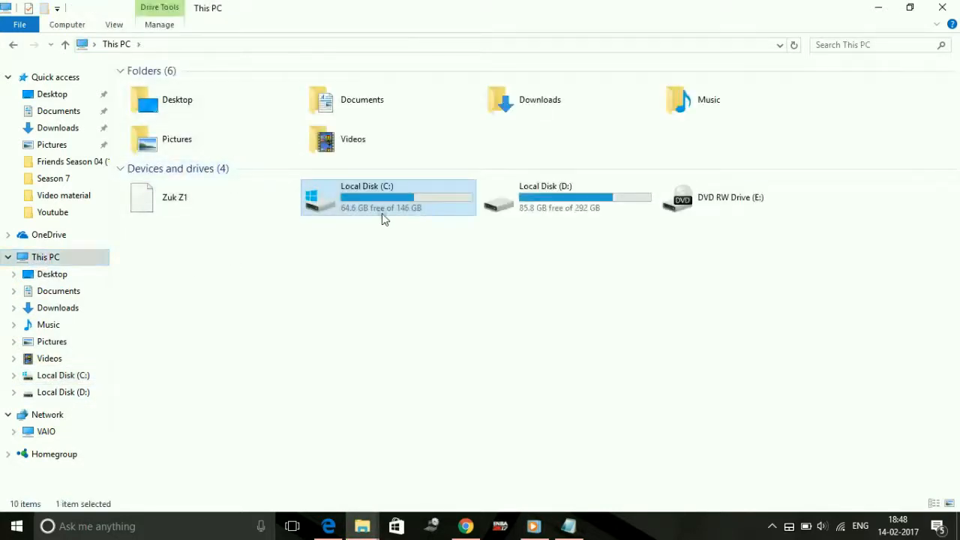
pyautogui.doubleClick(387, 198)
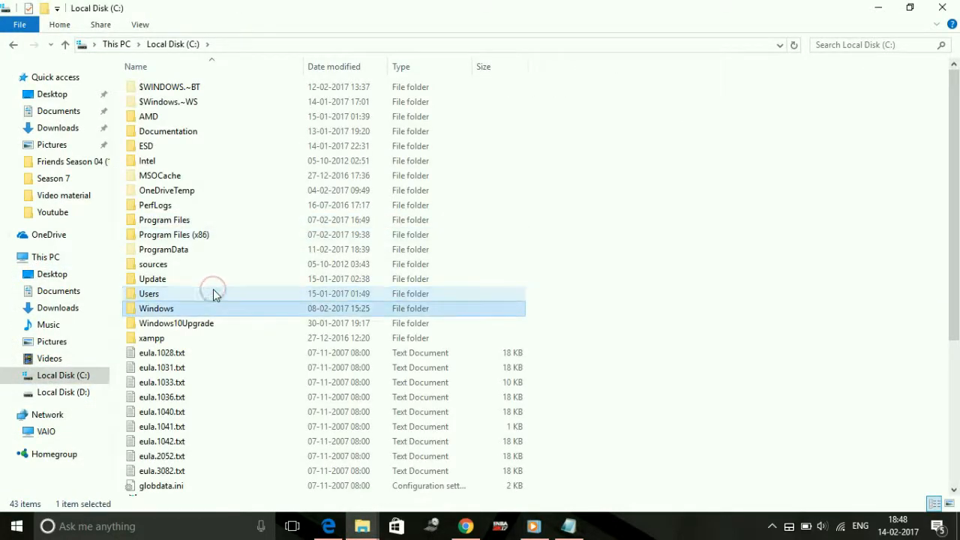
pyautogui.doubleClick(156, 308)
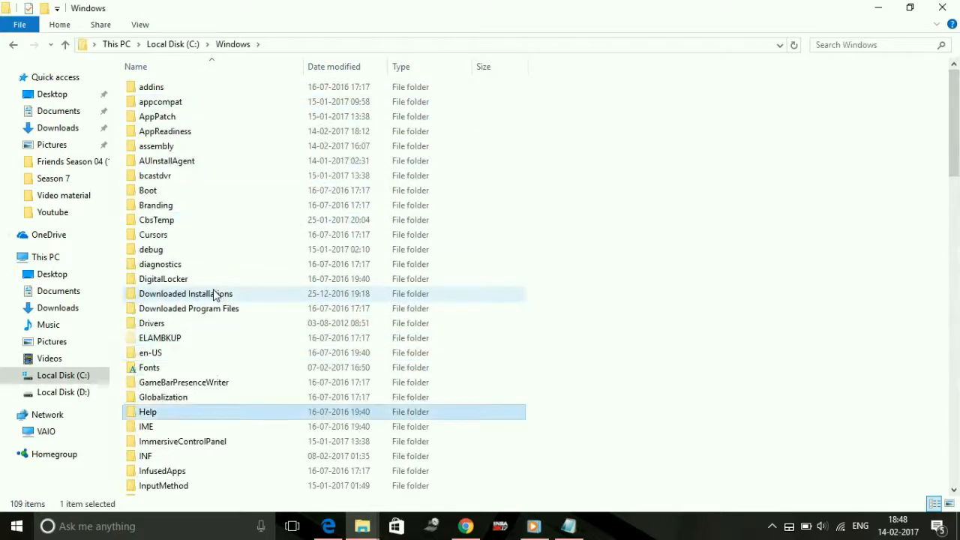
pyautogui.scroll(-3)
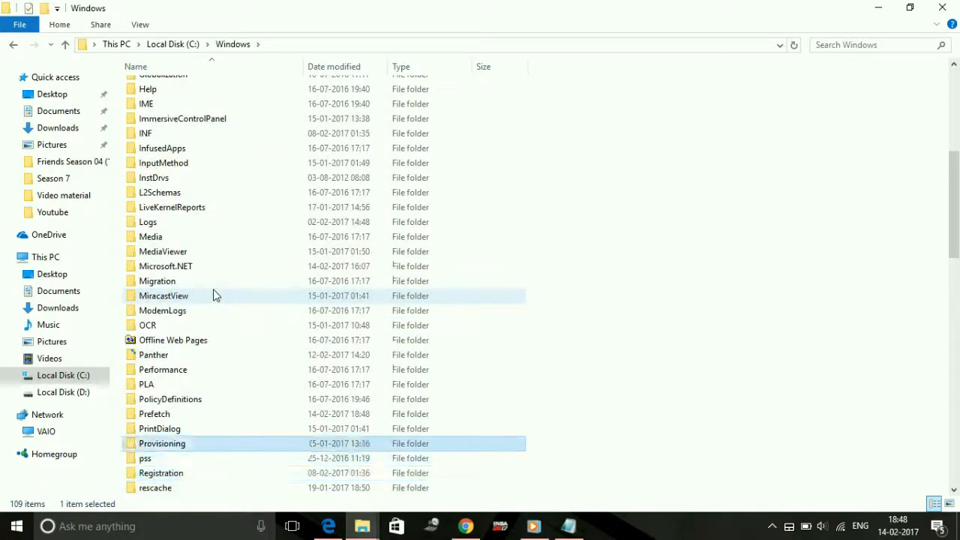
pyautogui.doubleClick(153, 413)
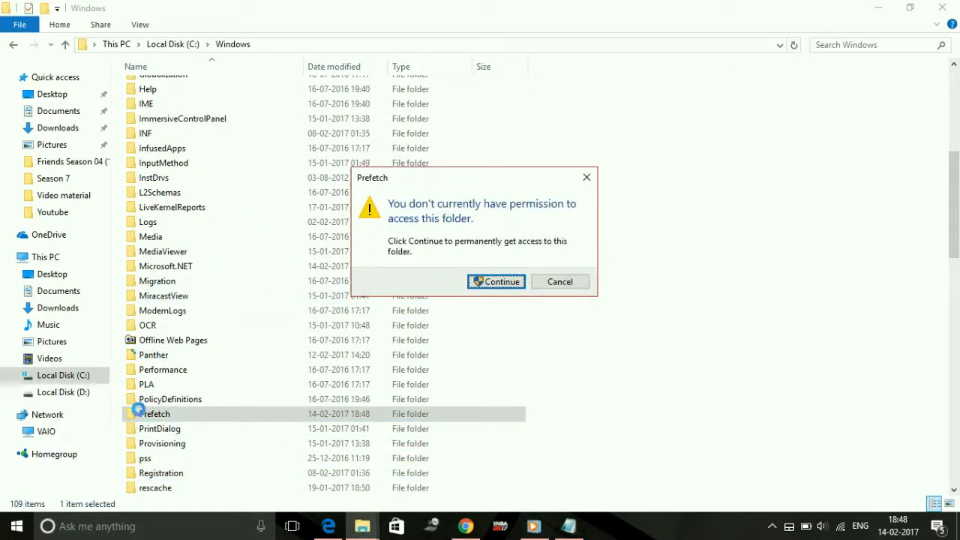
pyautogui.click(496, 281)
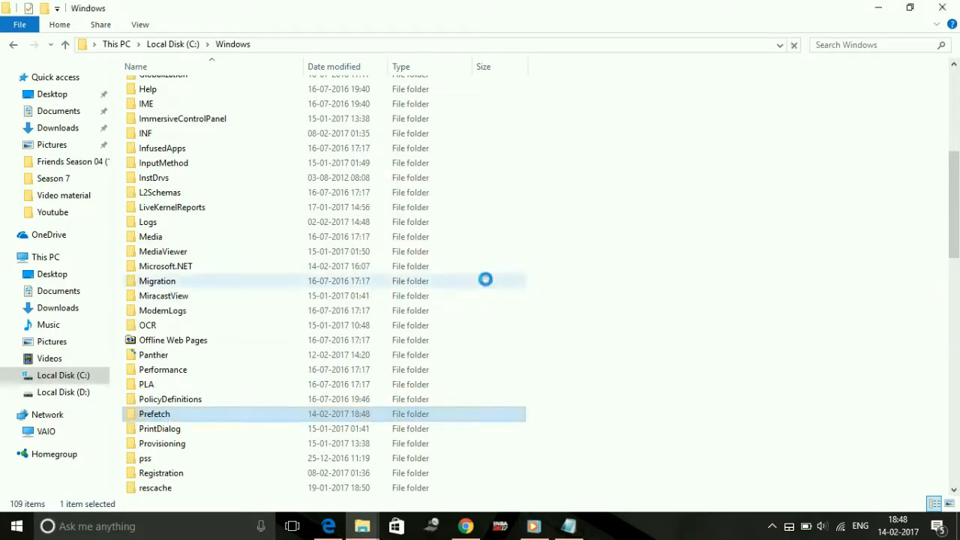
pyautogui.doubleClick(154, 413)
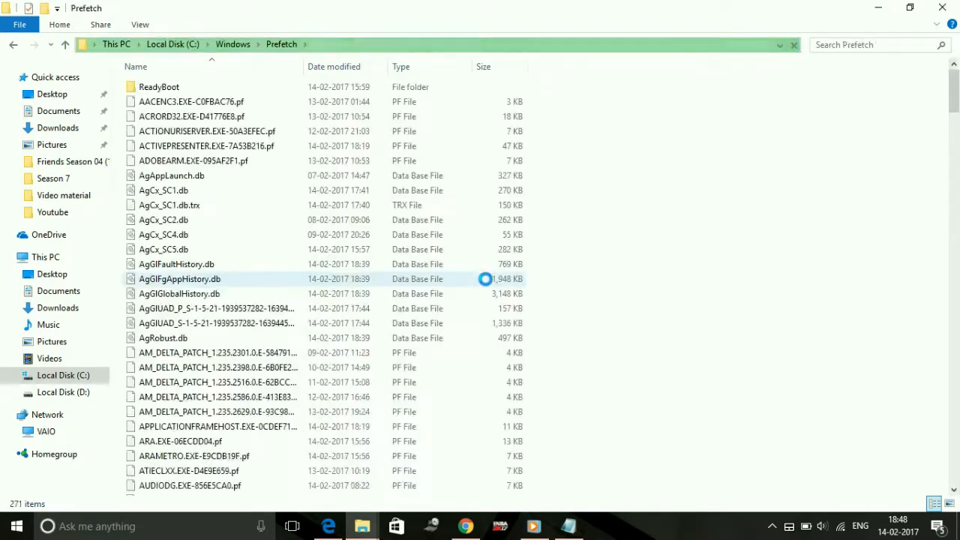
# Delete all 271 Prefetch files, skipping the in-use ones, and hide the window.
pyautogui.press('ctrl+a')
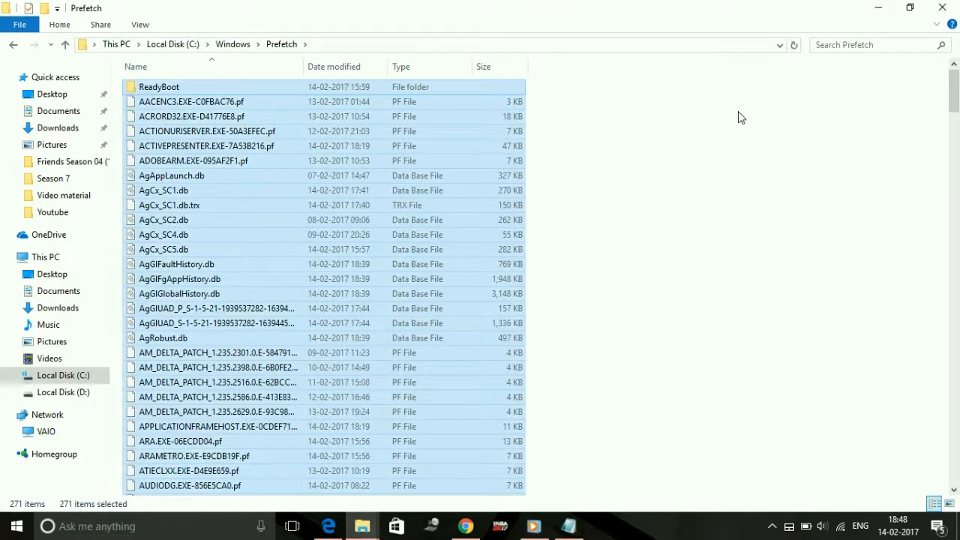
pyautogui.press('Delete')
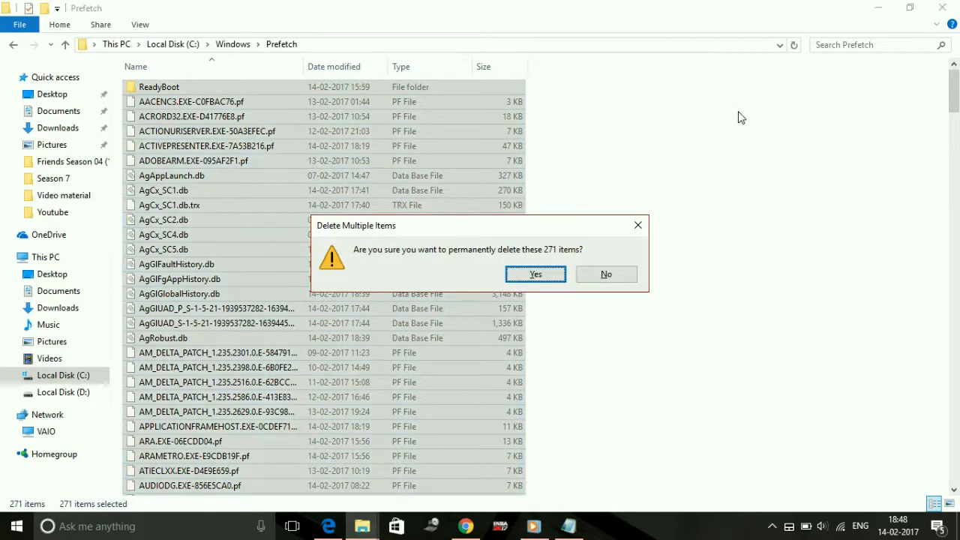
pyautogui.click(534, 273)
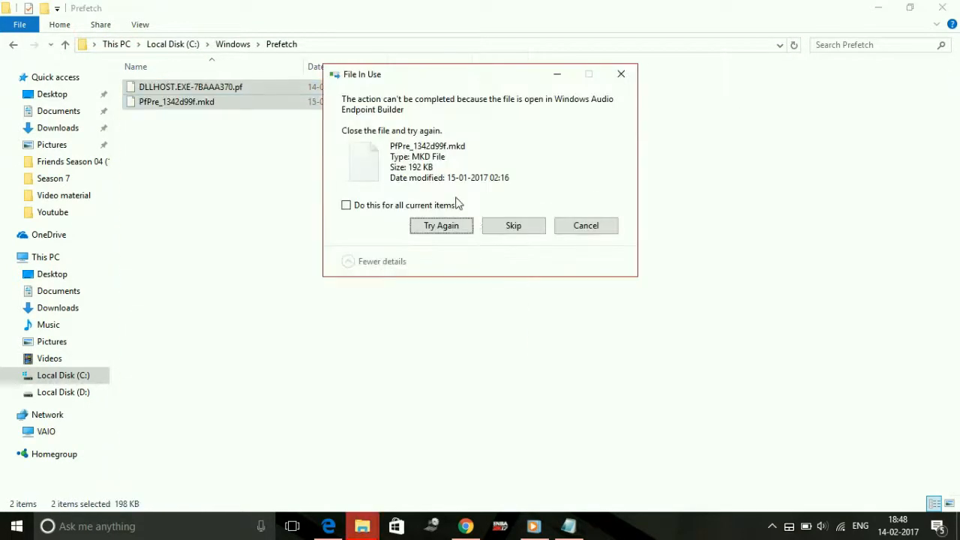
pyautogui.click(513, 225)
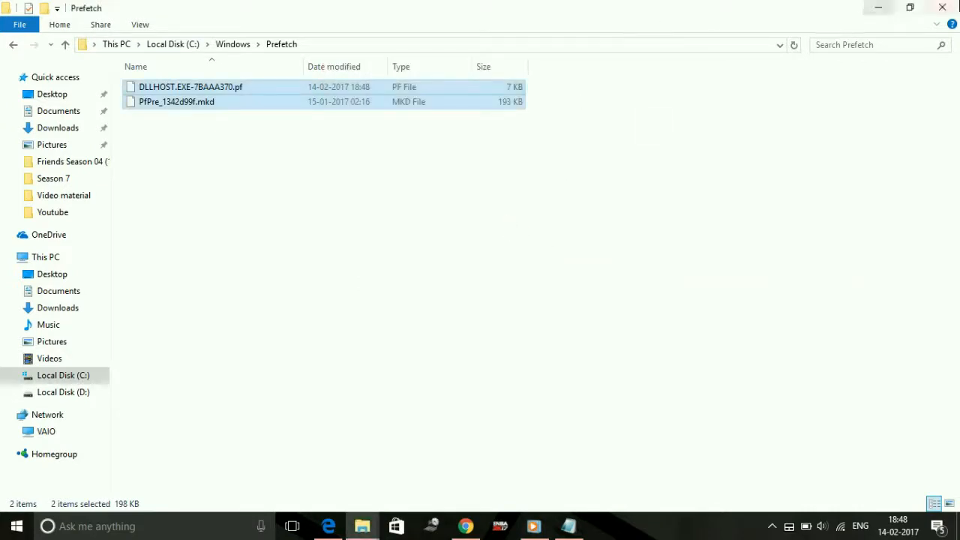
pyautogui.click(568, 525)
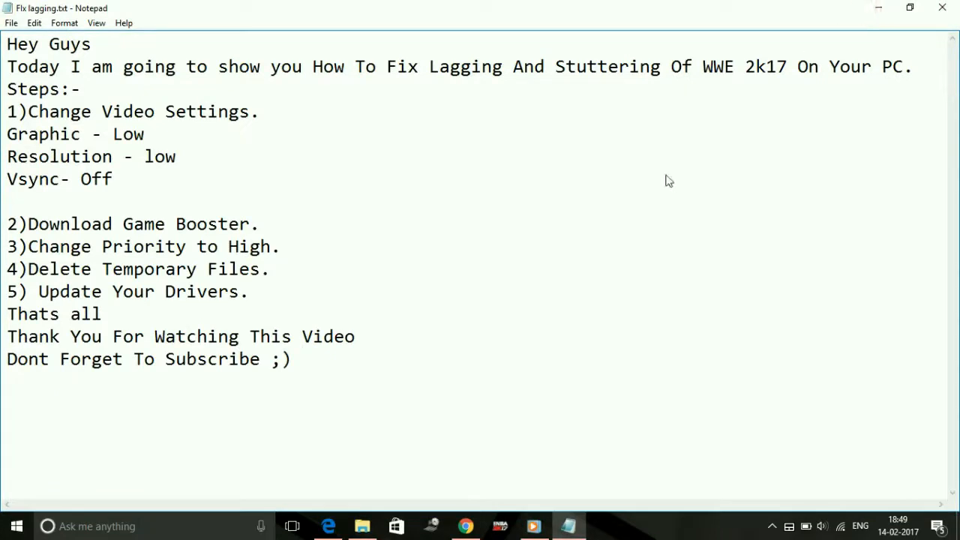
pyautogui.click(25, 268)
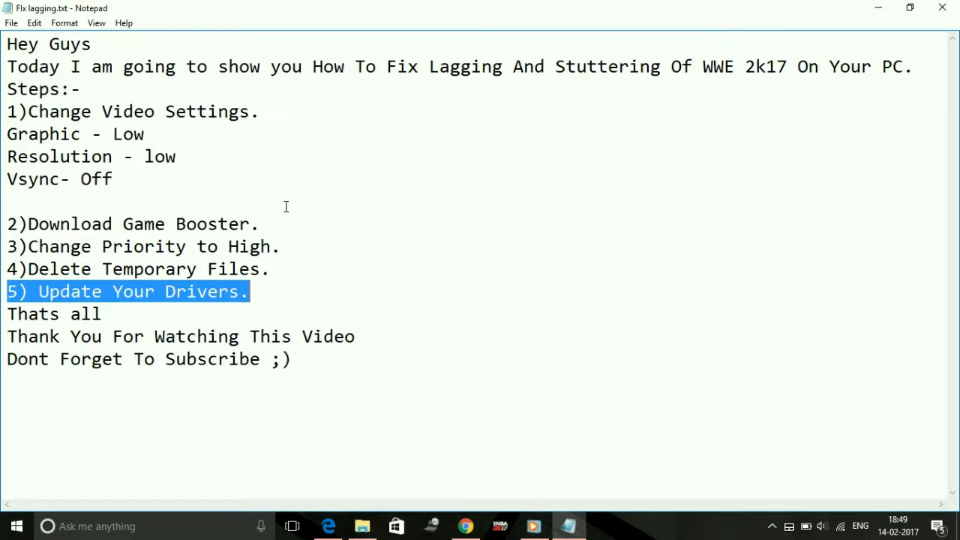
pyautogui.click(45, 308)
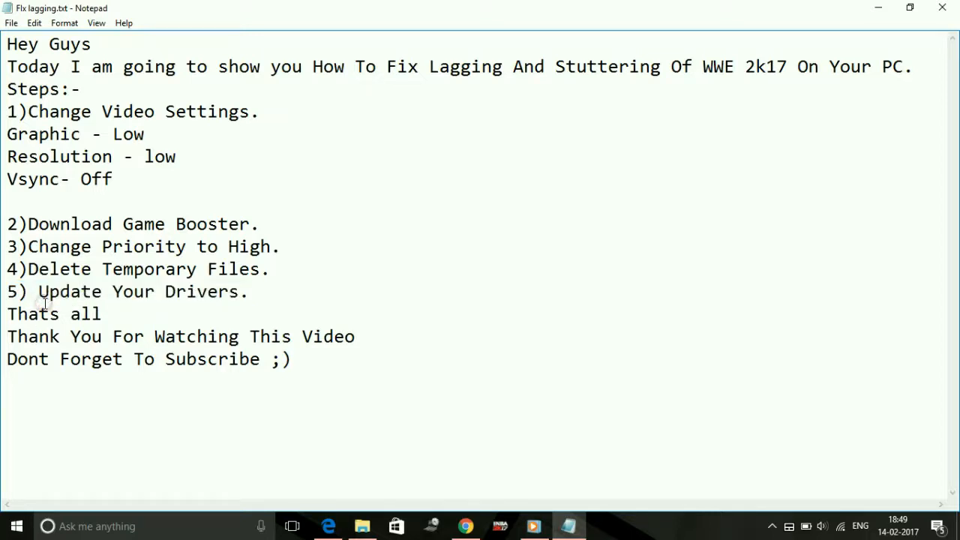
pyautogui.moveTo(7, 292); pyautogui.dragTo(240, 291)
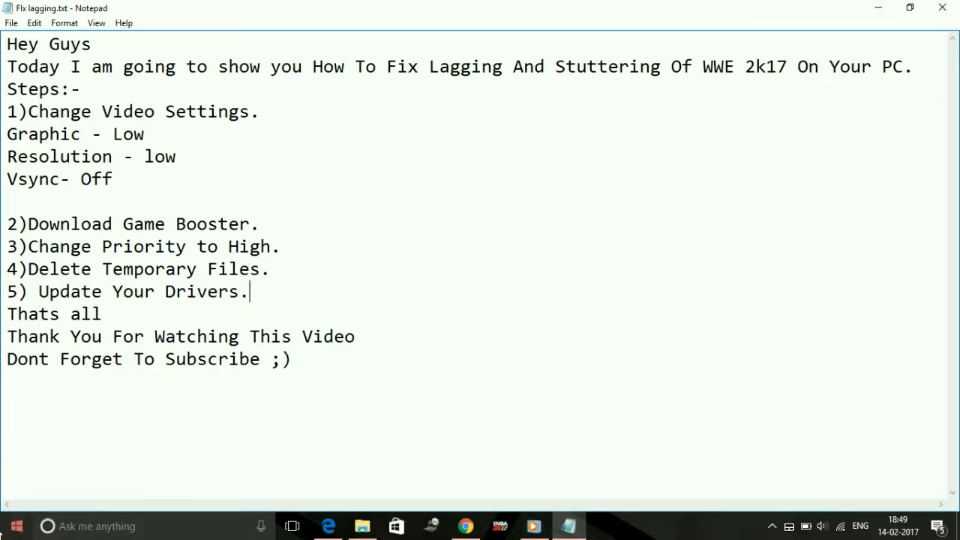
pyautogui.click(15, 525)
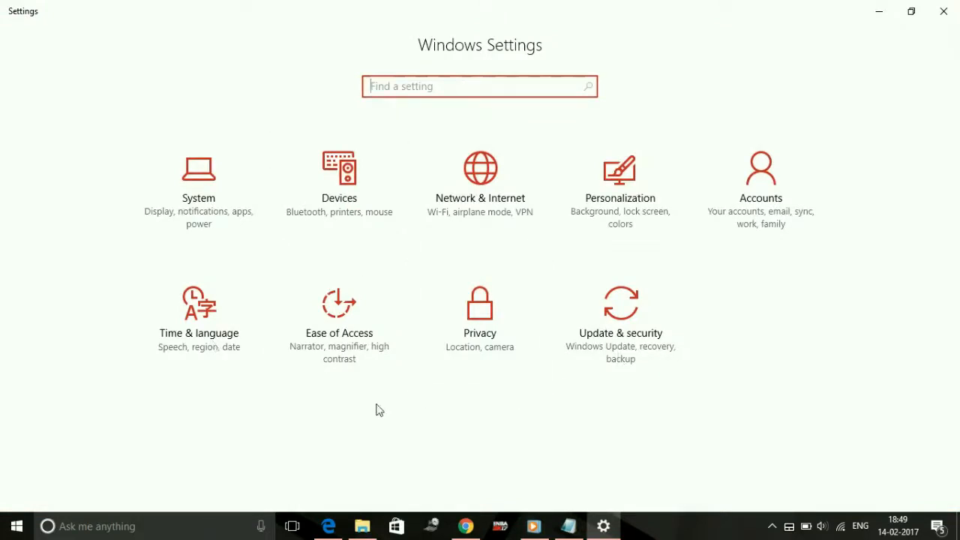
pyautogui.moveTo(620, 327)
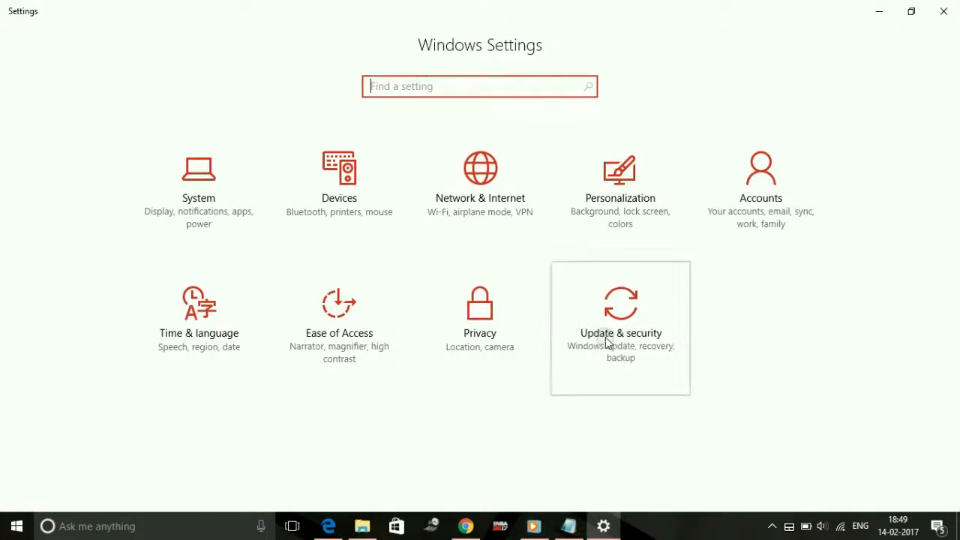
# Review Windows Update showing two updates pending restart, then return to the notes.
pyautogui.click(620, 328)
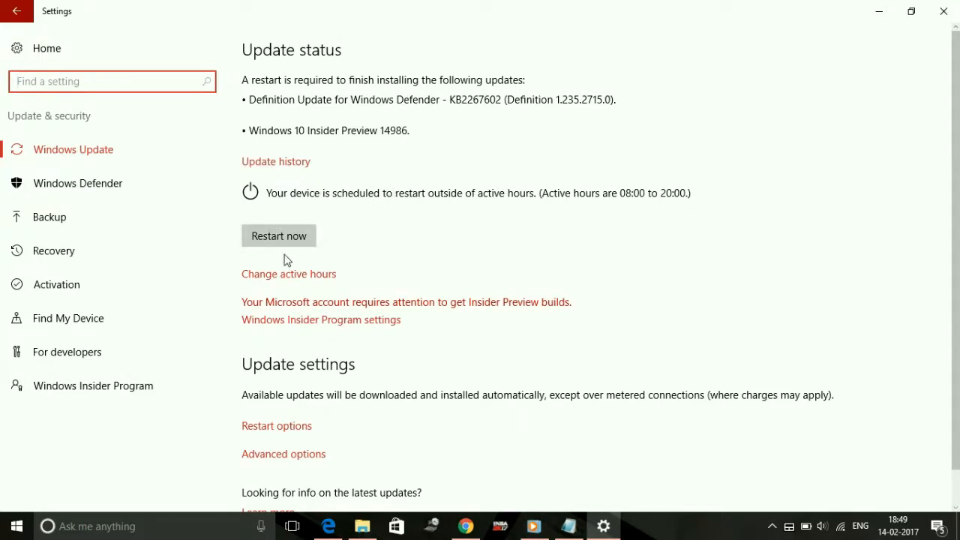
pyautogui.moveTo(328, 241)
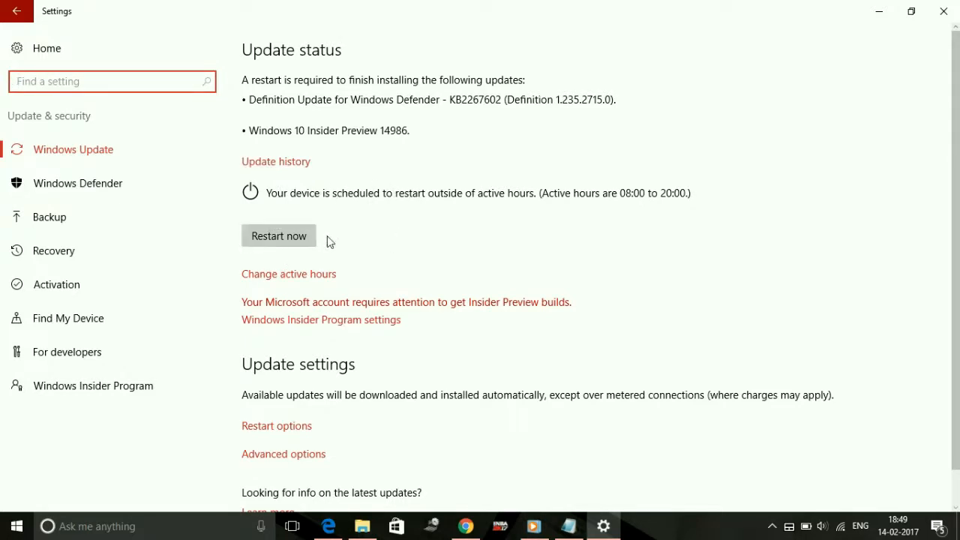
pyautogui.moveTo(419, 161)
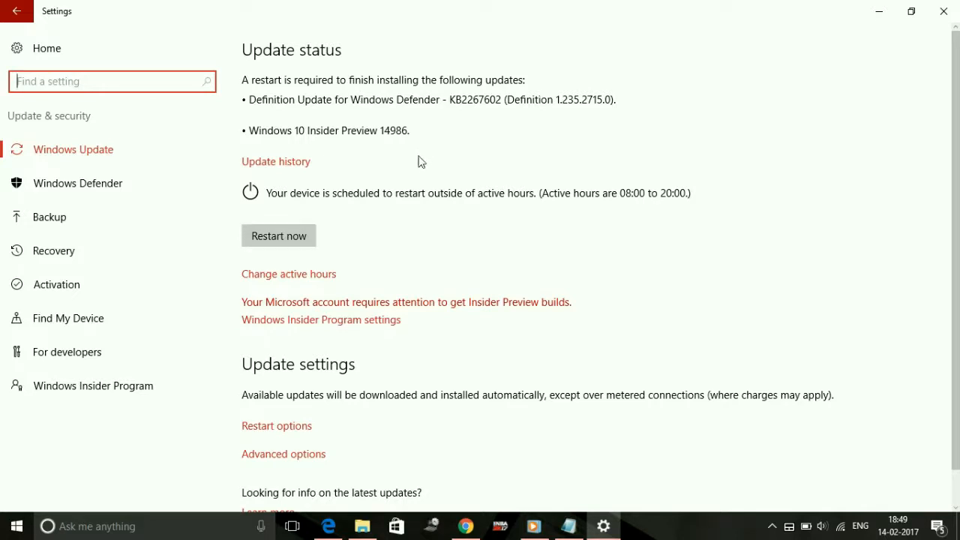
pyautogui.click(568, 525)
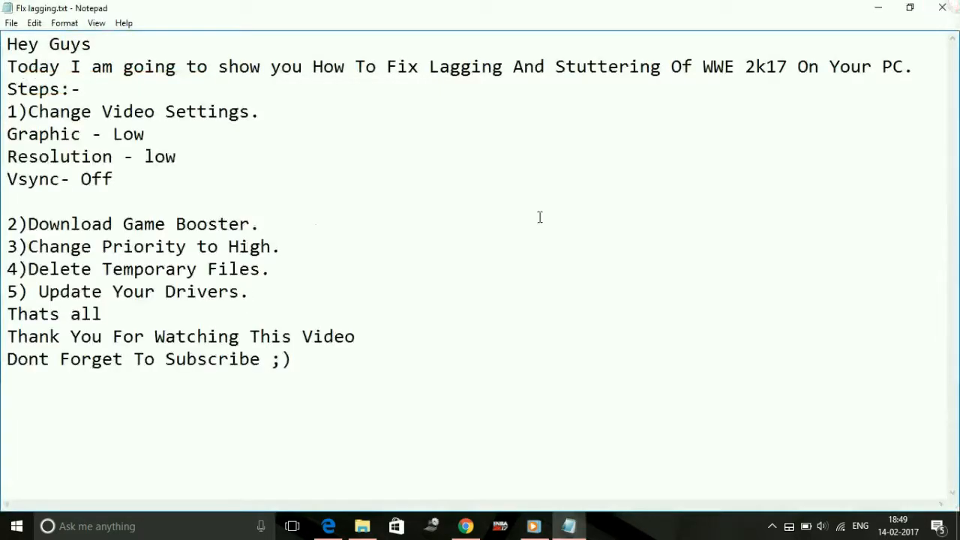
# Add a sixth step, 'Reduce Startup Files.', below Update Your Drivers in the notes.
pyautogui.click(165, 223)
pyautogui.write('6)')
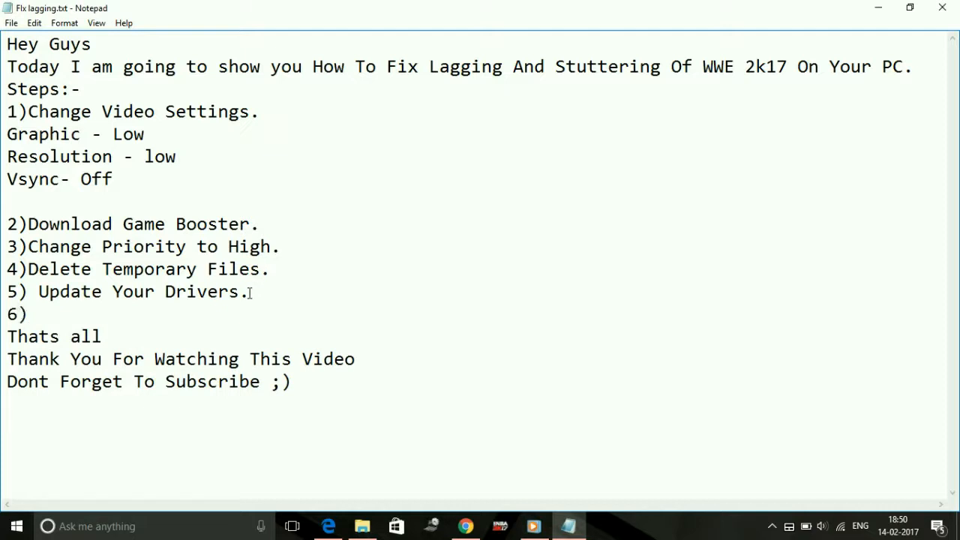
pyautogui.write('R')
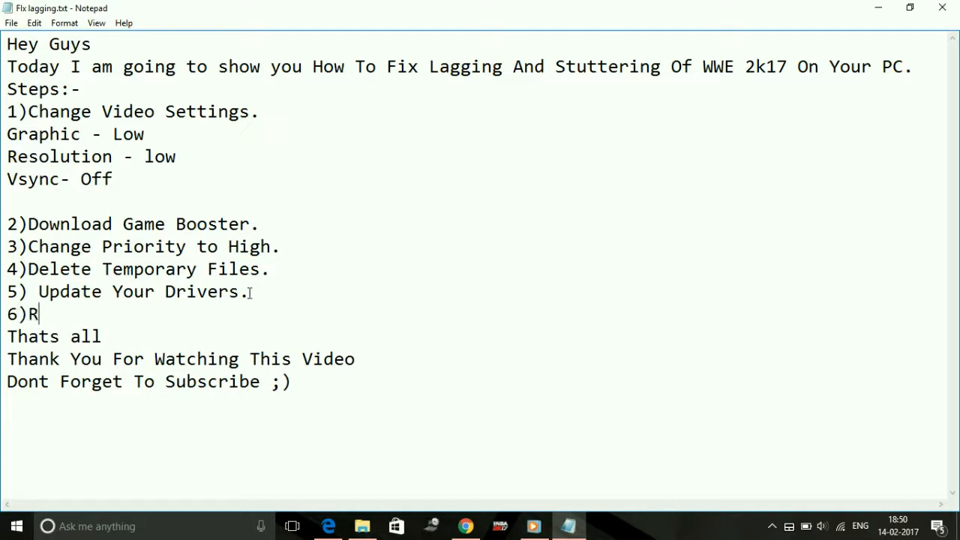
pyautogui.write('educe')
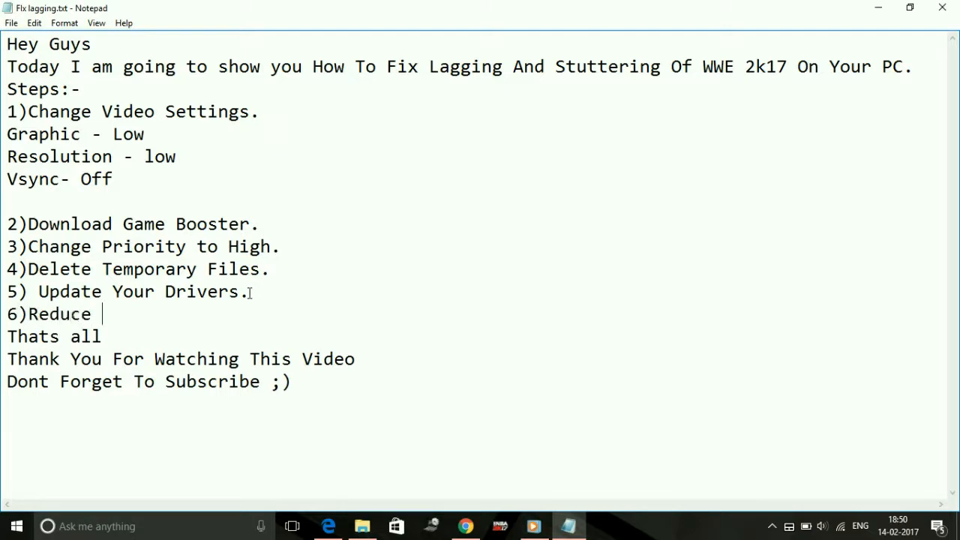
pyautogui.write('Startup Files.')
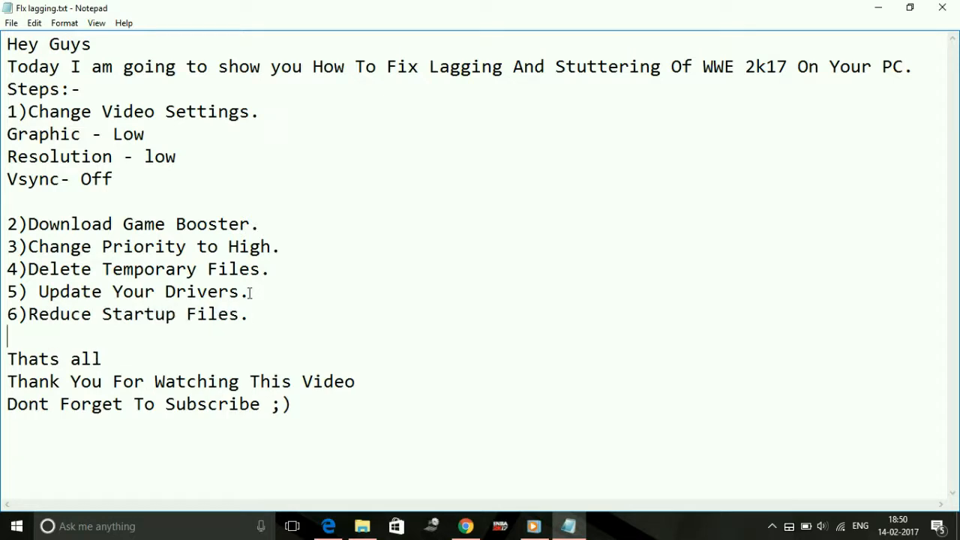
pyautogui.rightClick(674, 526)
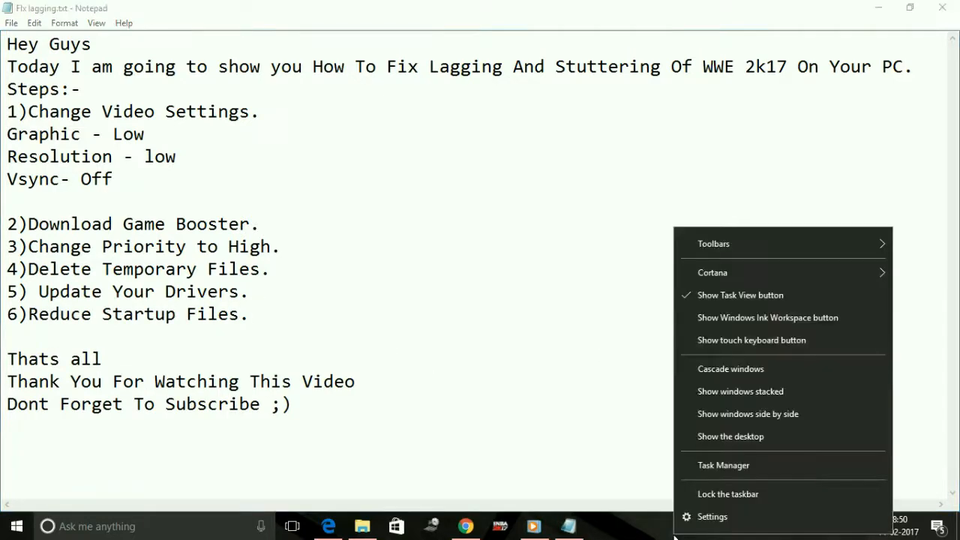
# Launch Task Manager's Startup list and inspect the BtvStack and Adobe entries.
pyautogui.click(723, 465)
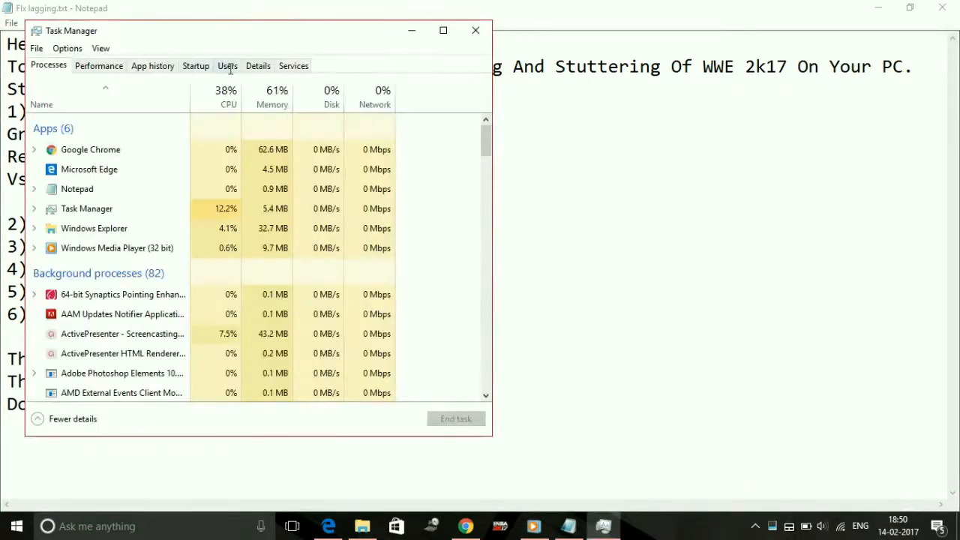
pyautogui.click(195, 66)
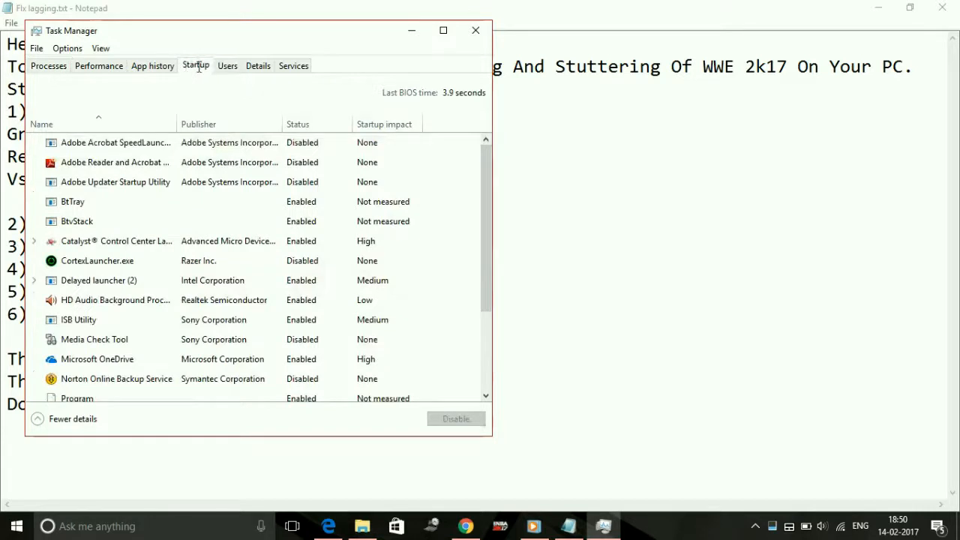
pyautogui.click(77, 220)
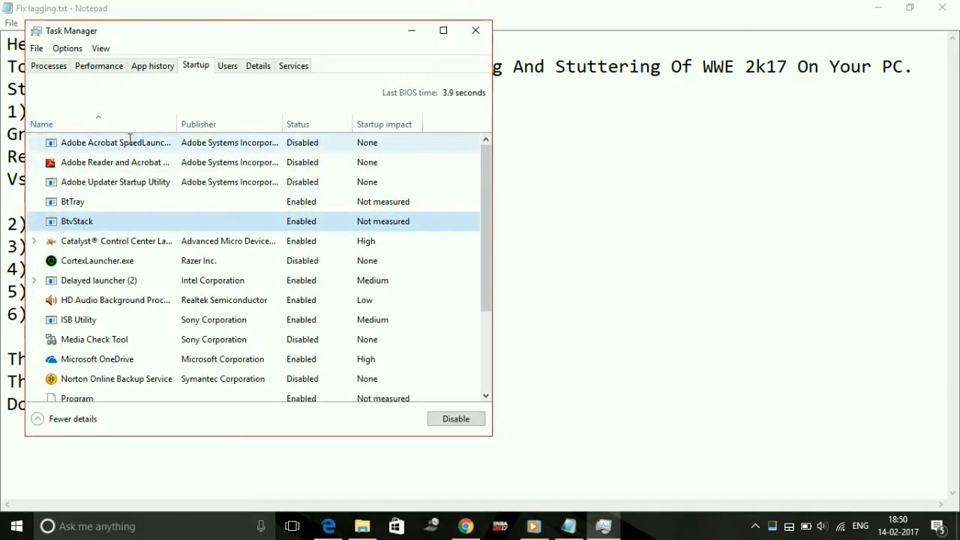
pyautogui.click(115, 142)
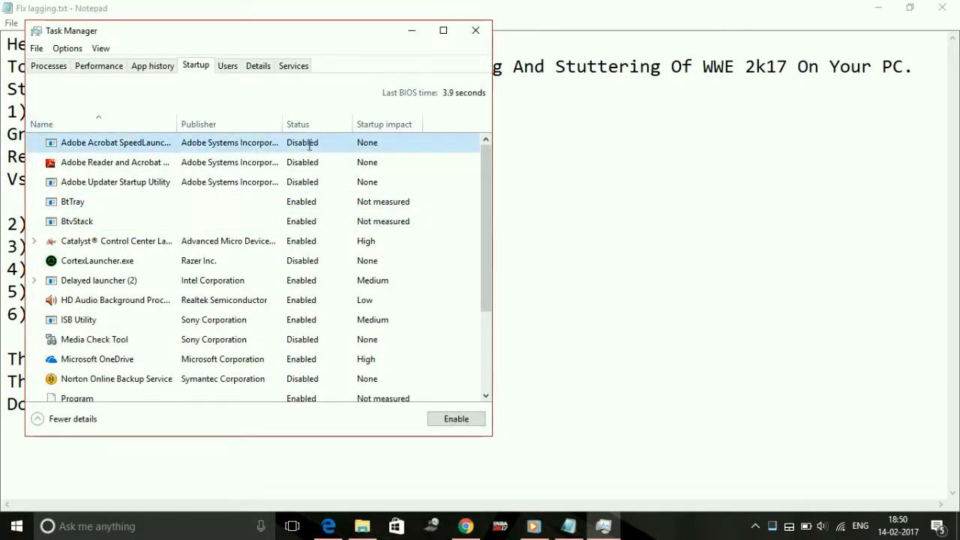
pyautogui.click(94, 339)
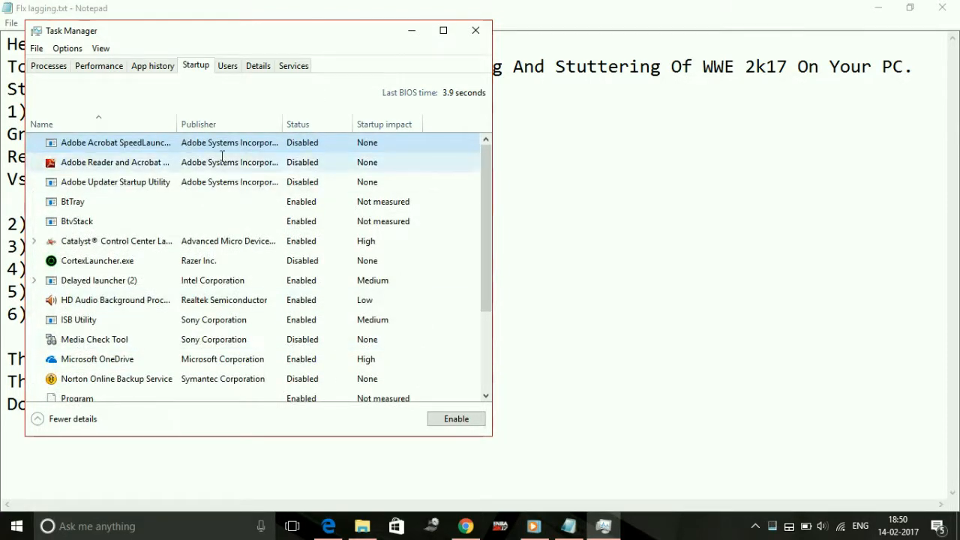
pyautogui.rightClick(111, 162)
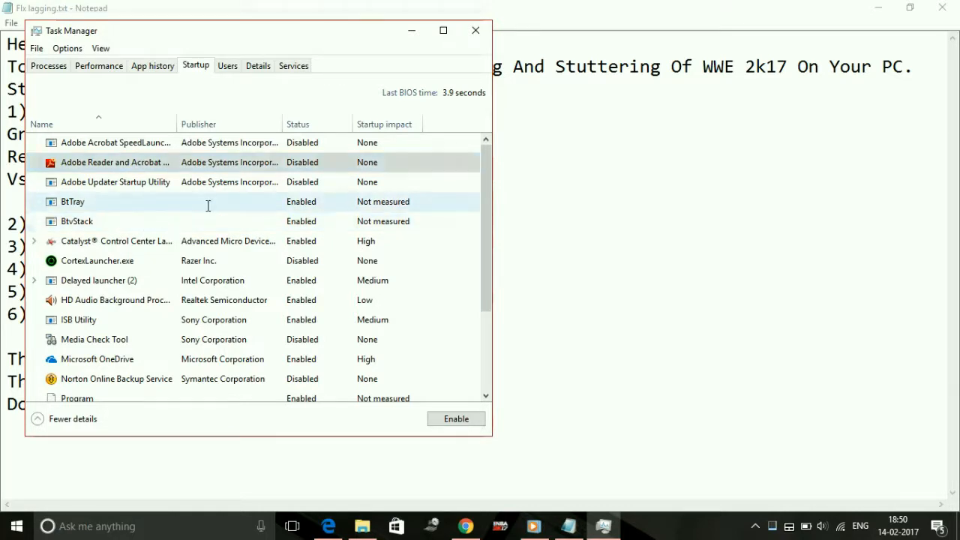
# Disable Microsoft OneDrive at startup and scroll through the remaining startup apps.
pyautogui.click(98, 261)
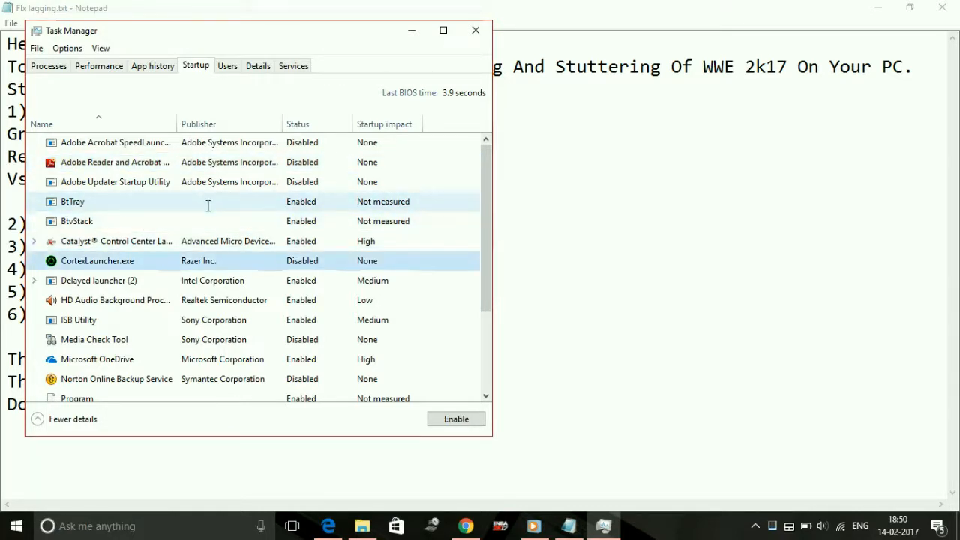
pyautogui.click(99, 280)
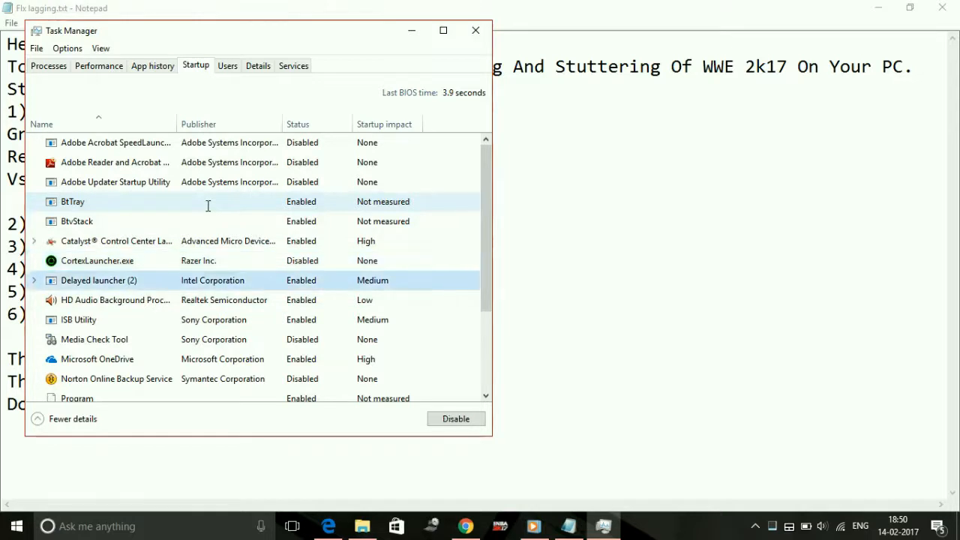
pyautogui.click(97, 261)
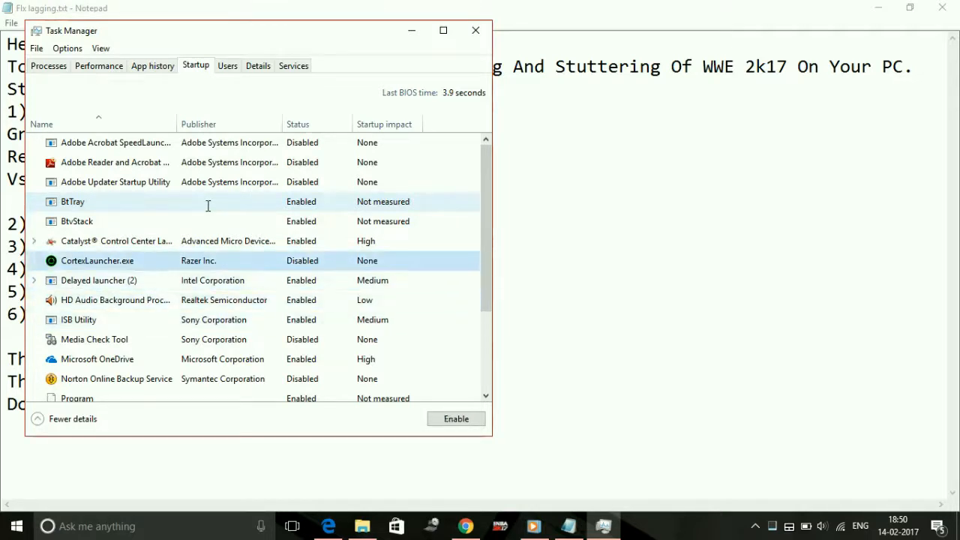
pyautogui.click(94, 339)
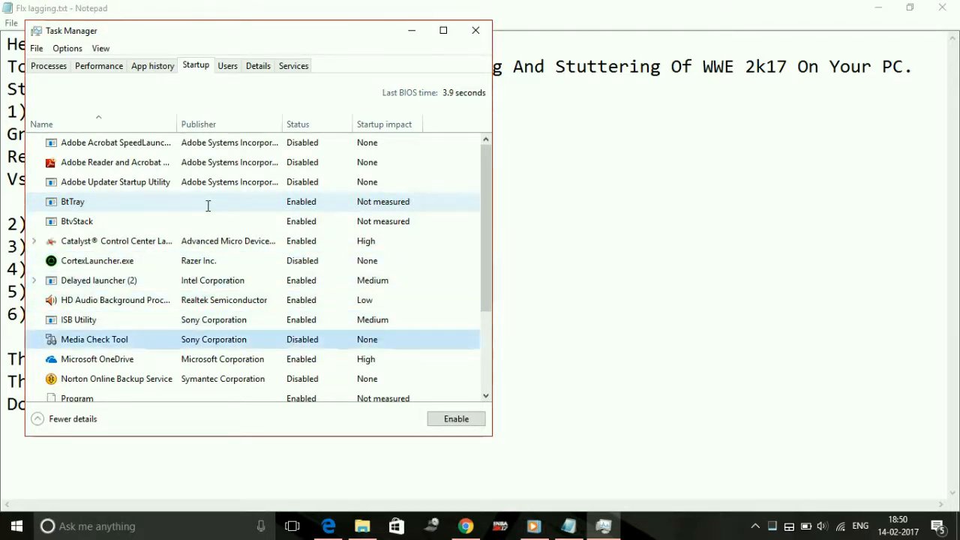
pyautogui.click(98, 359)
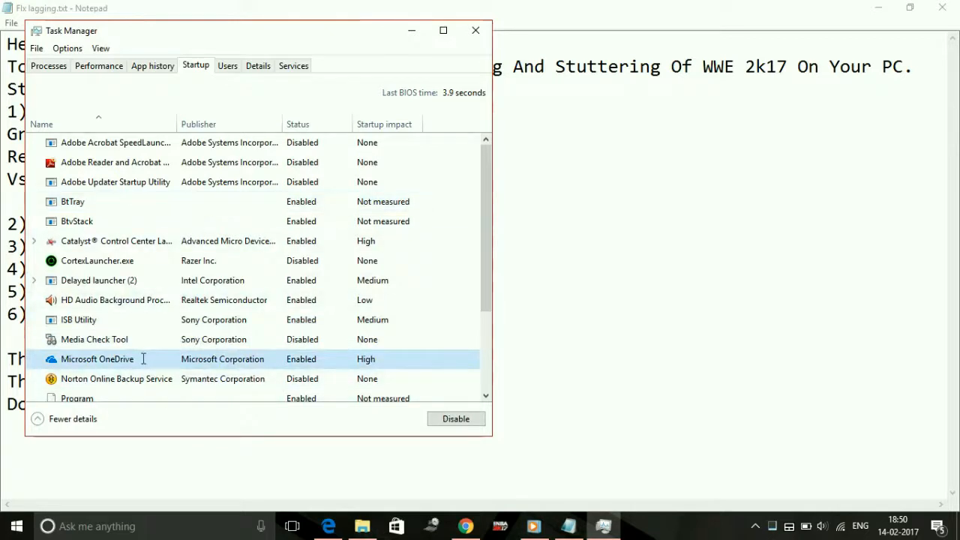
pyautogui.rightClick(97, 358)
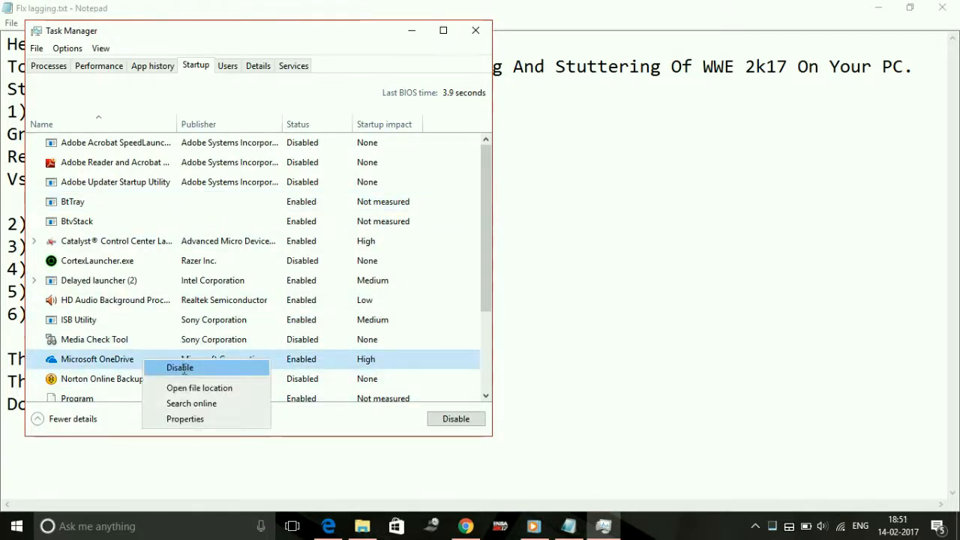
pyautogui.click(180, 366)
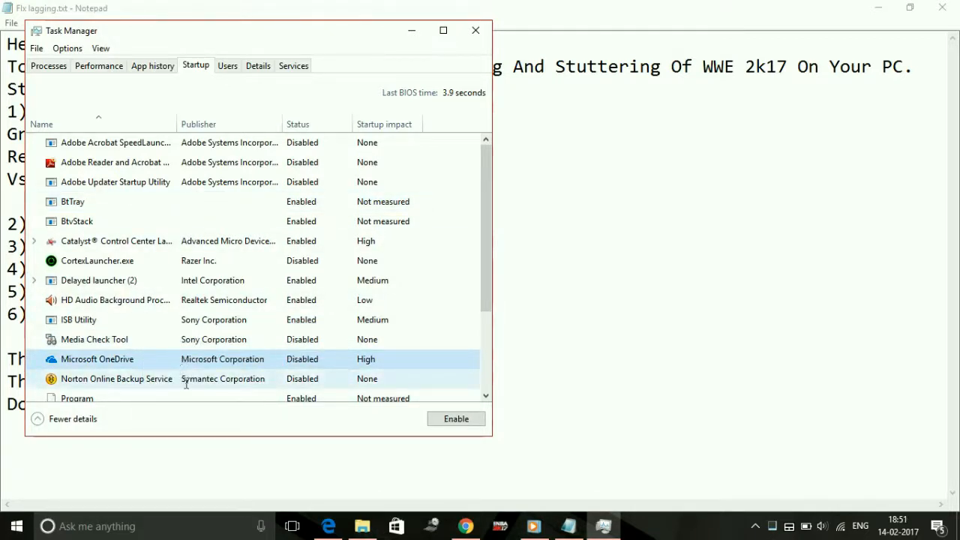
pyautogui.scroll(-3)
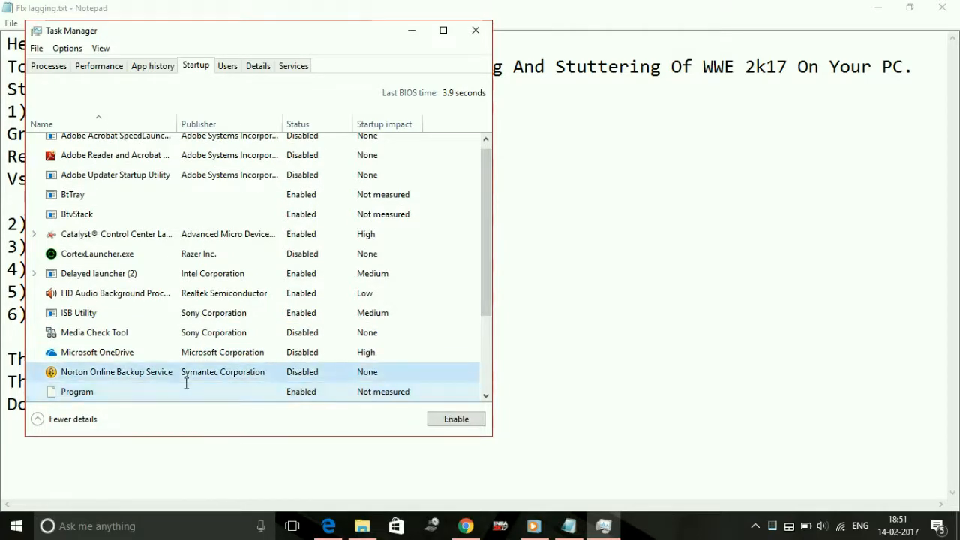
pyautogui.scroll(-3)
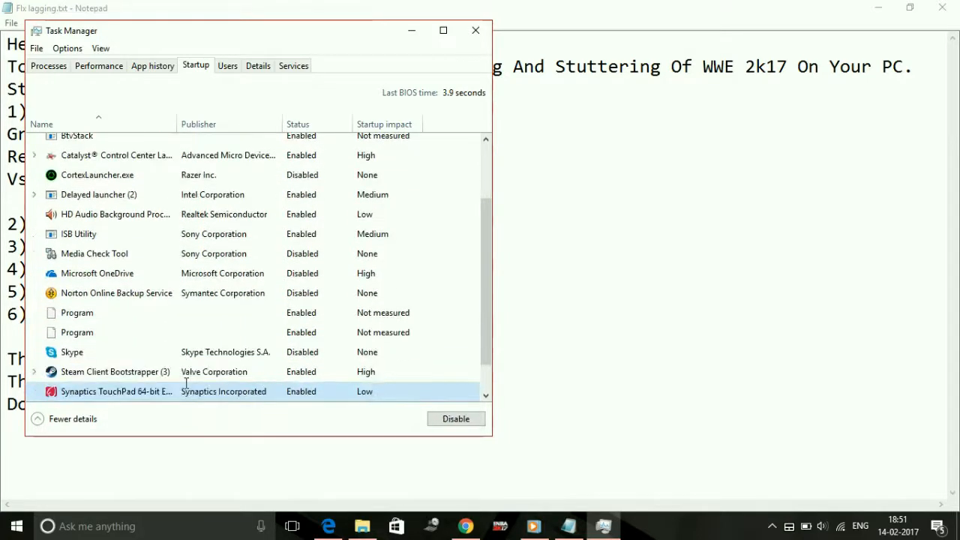
pyautogui.scroll(-3)
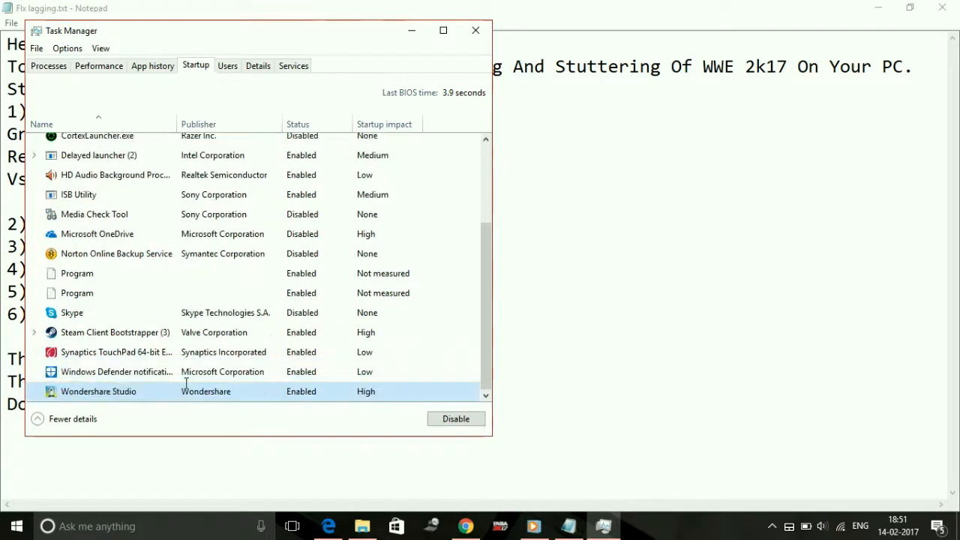
pyautogui.moveTo(154, 396)
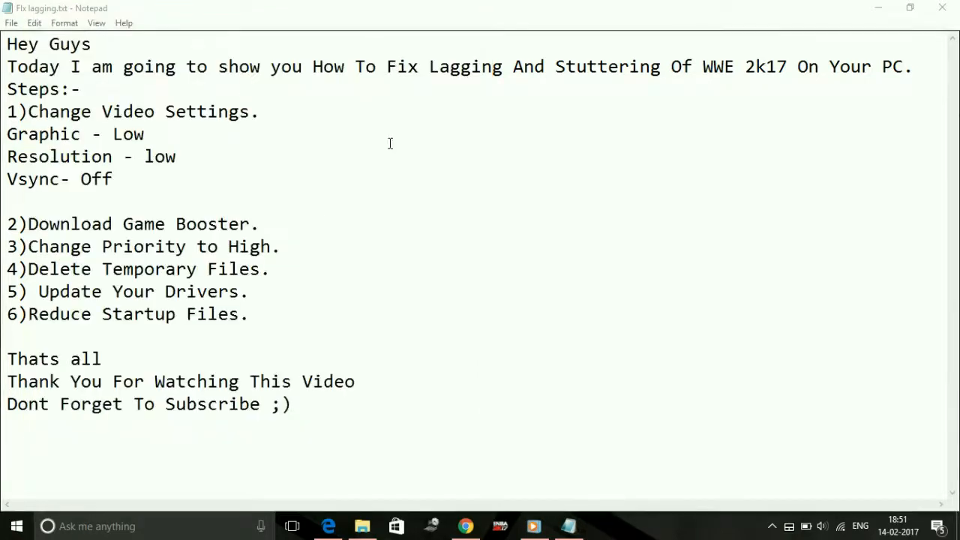
pyautogui.moveTo(289, 283)
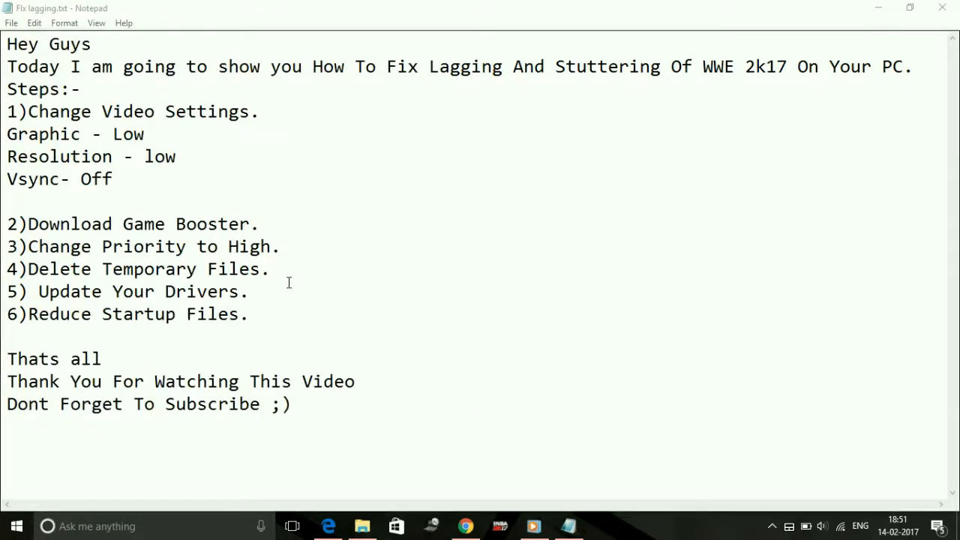